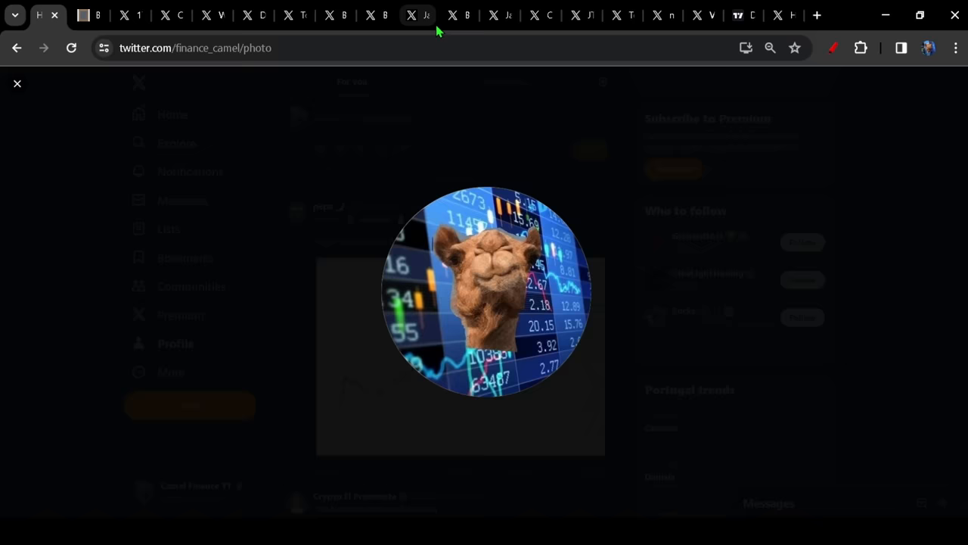
pyautogui.moveTo(582, 103)
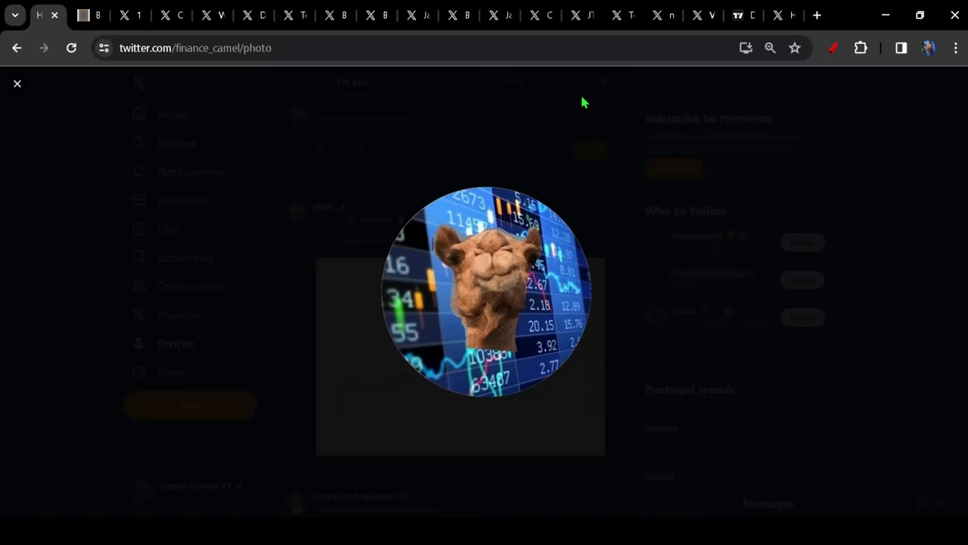
pyautogui.moveTo(704, 140)
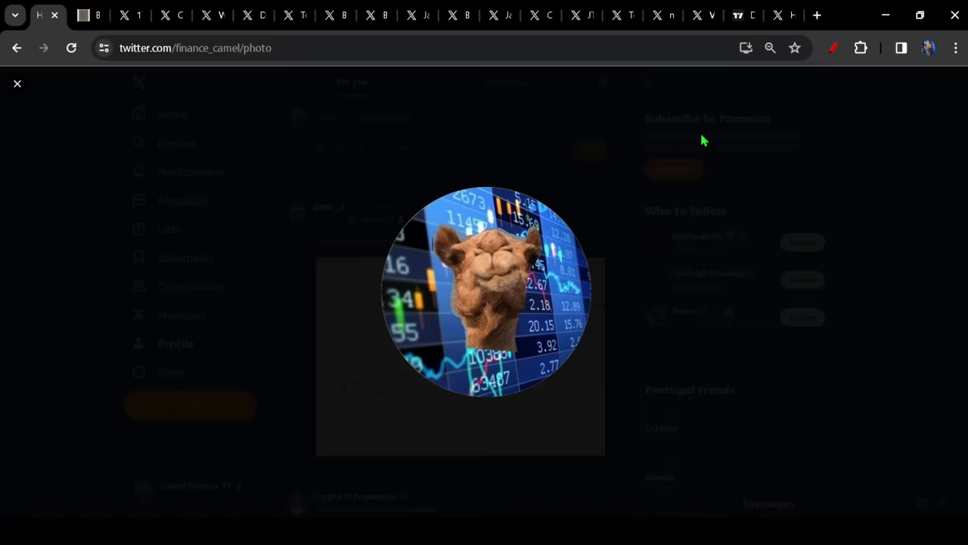
# - Leave the camel profile photo view and switch to the blank slate notes tab
pyautogui.click(92, 15)
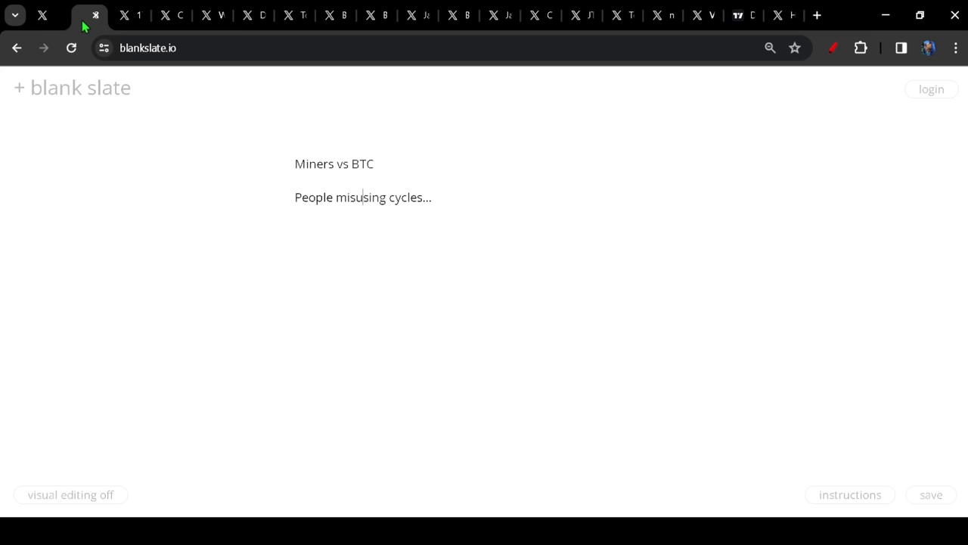
pyautogui.doubleClick(334, 163)
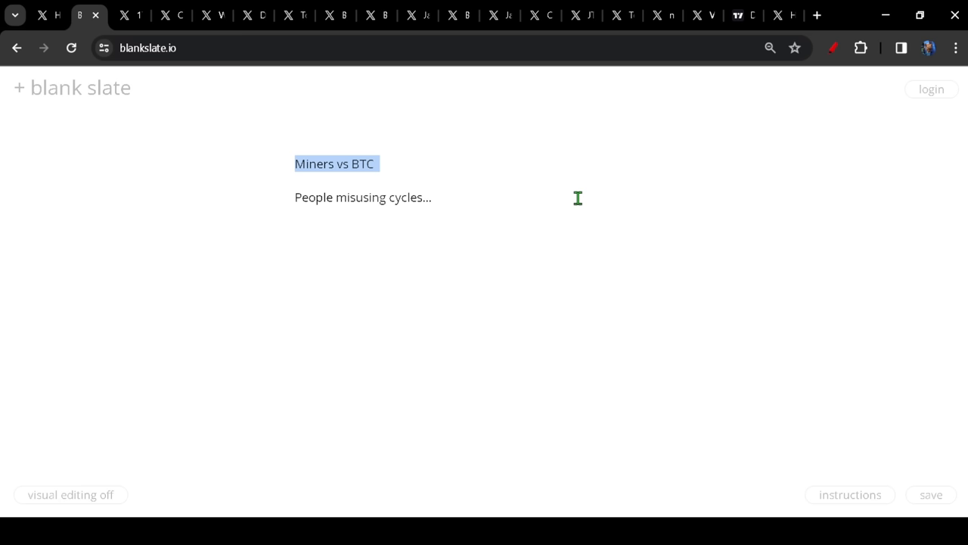
pyautogui.moveTo(575, 165)
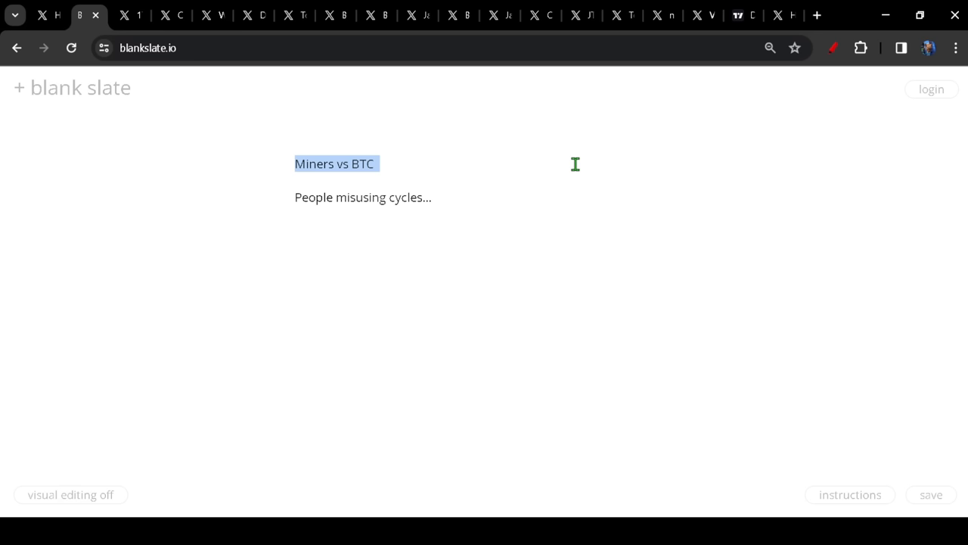
pyautogui.moveTo(500, 180)
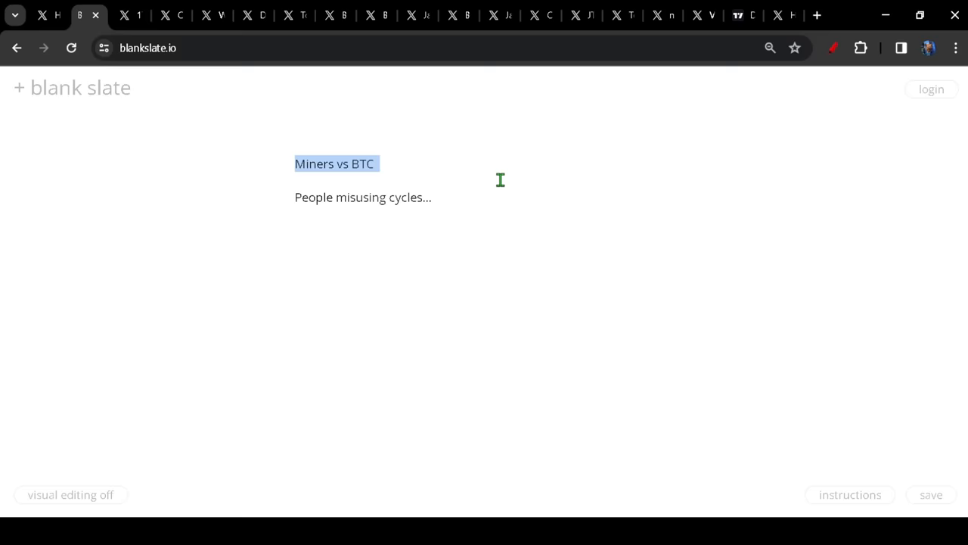
pyautogui.moveTo(310, 399); pyautogui.dragTo(645, 201)
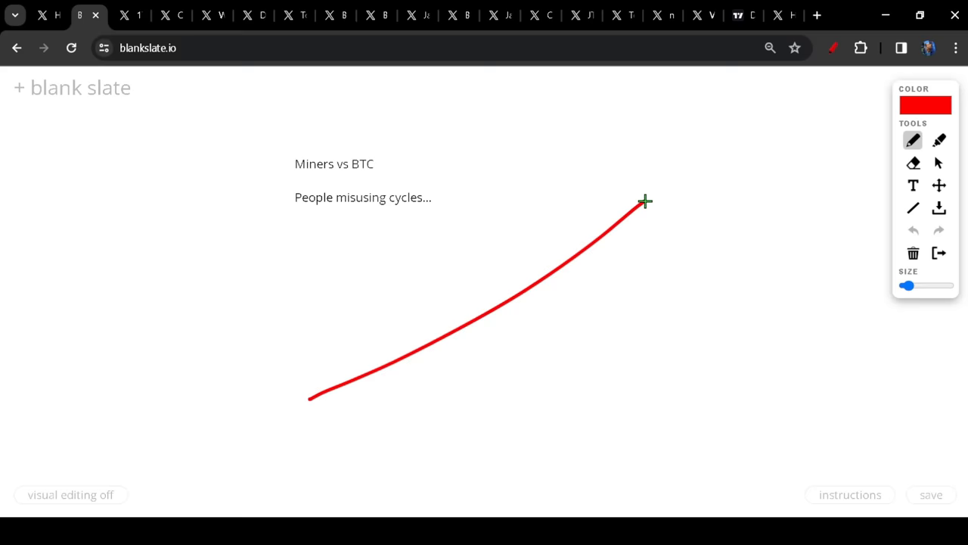
pyautogui.click(913, 230)
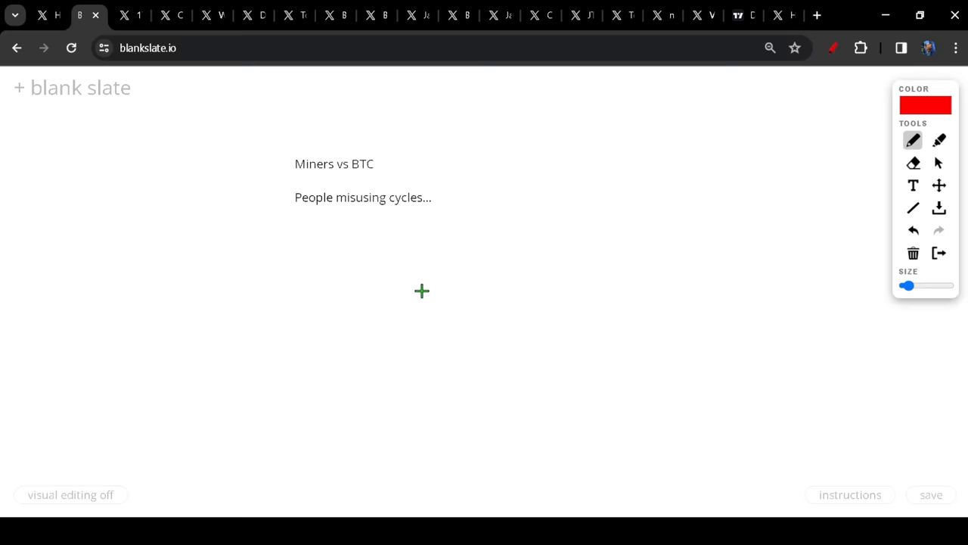
pyautogui.moveTo(429, 300); pyautogui.dragTo(516, 310)
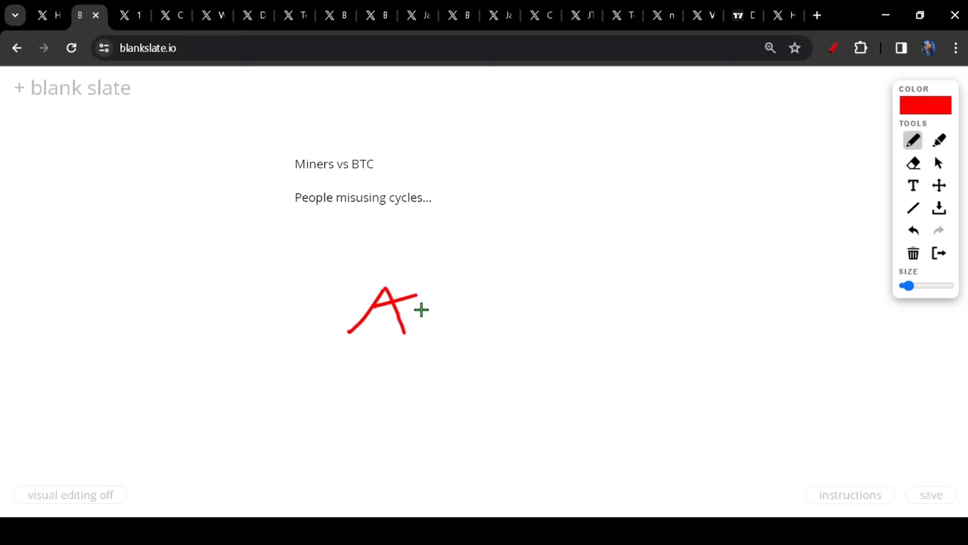
pyautogui.moveTo(406, 309); pyautogui.dragTo(543, 462)
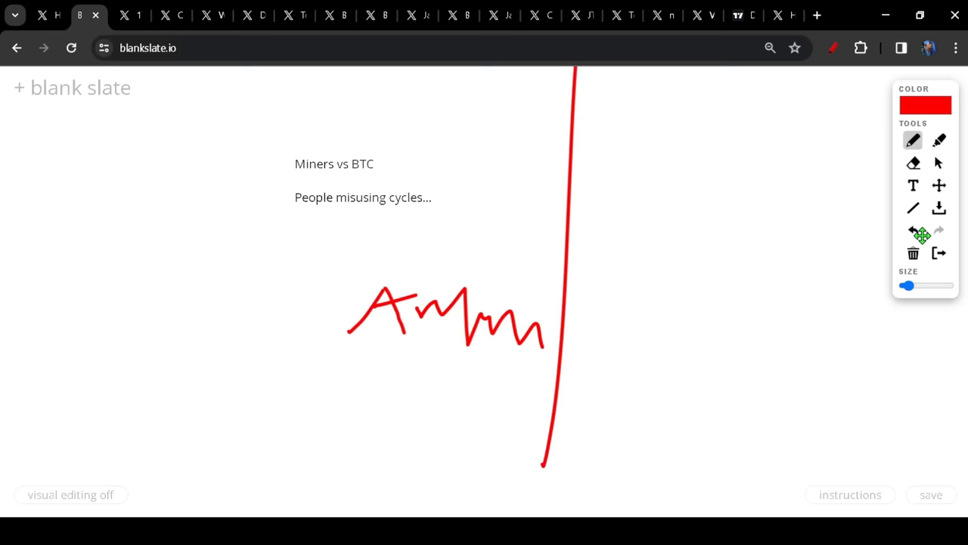
pyautogui.click(913, 253)
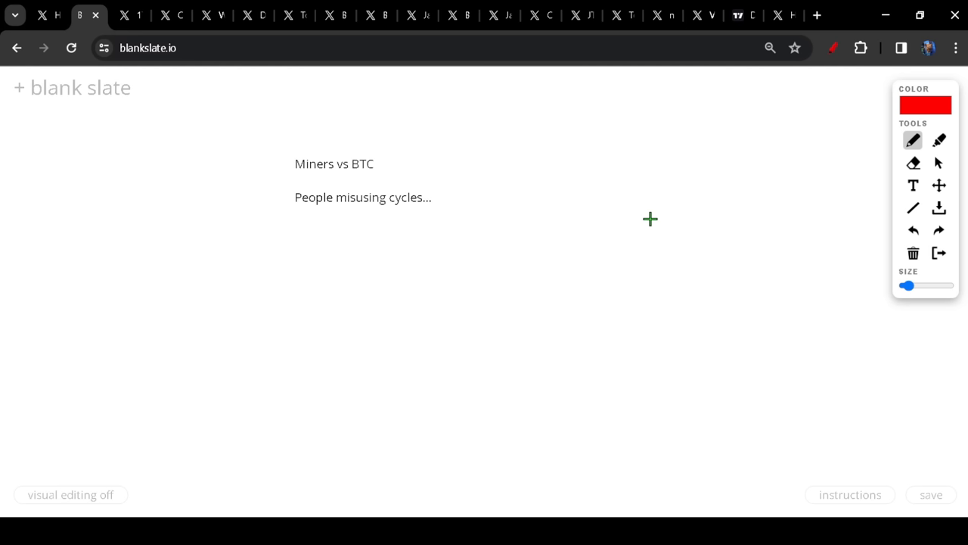
pyautogui.moveTo(589, 338)
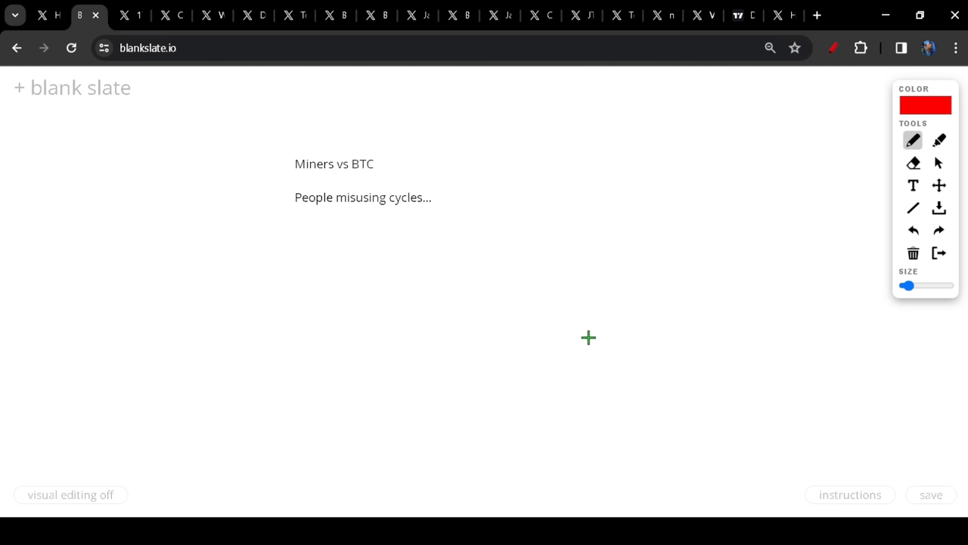
pyautogui.moveTo(567, 323)
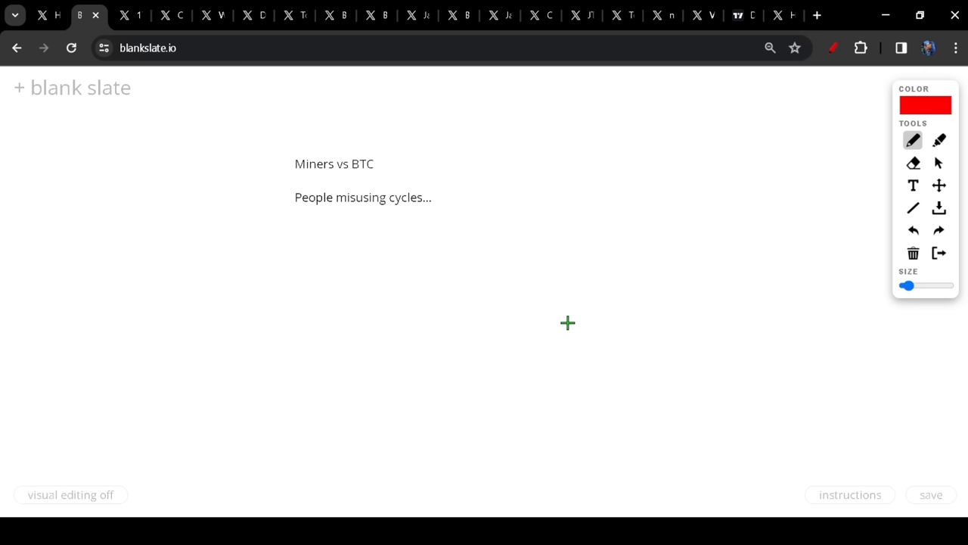
pyautogui.moveTo(444, 345)
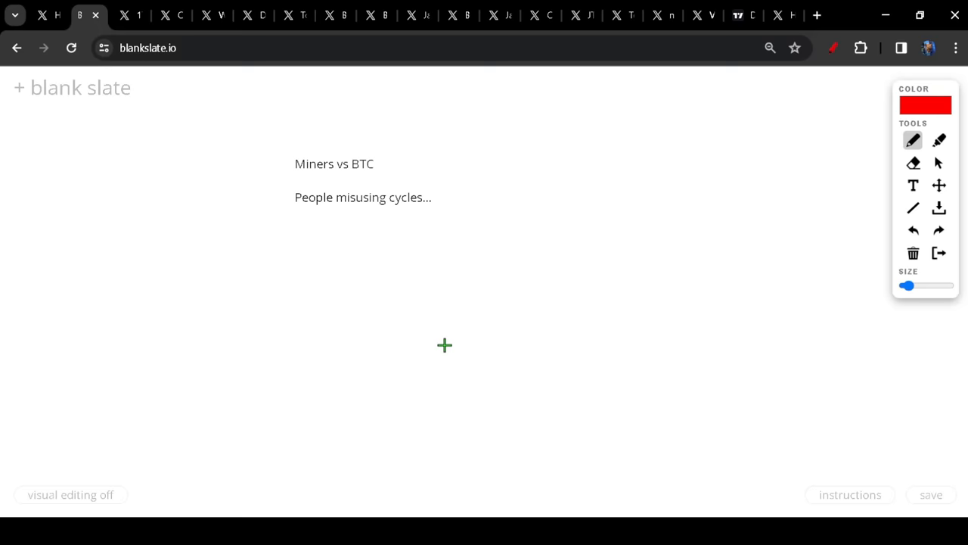
pyautogui.moveTo(733, 223)
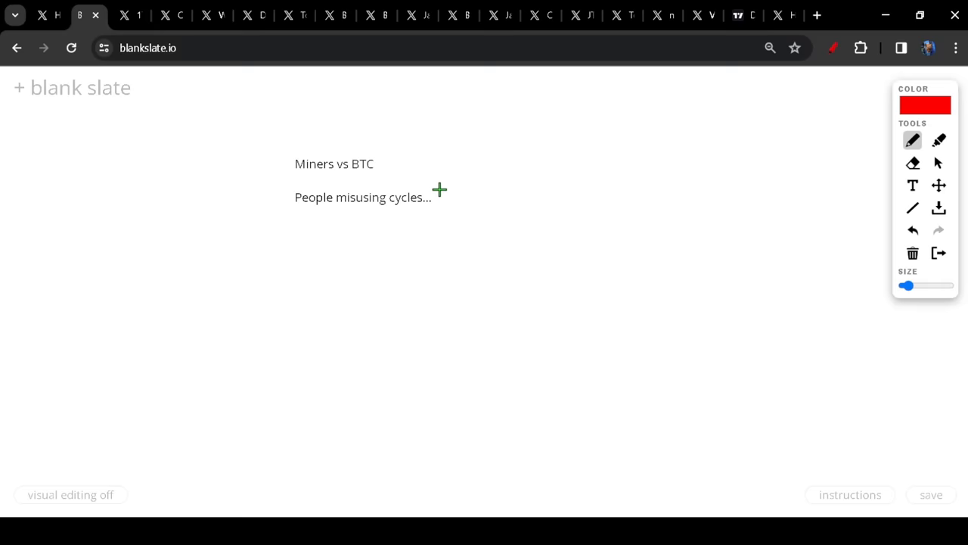
pyautogui.moveTo(277, 187)
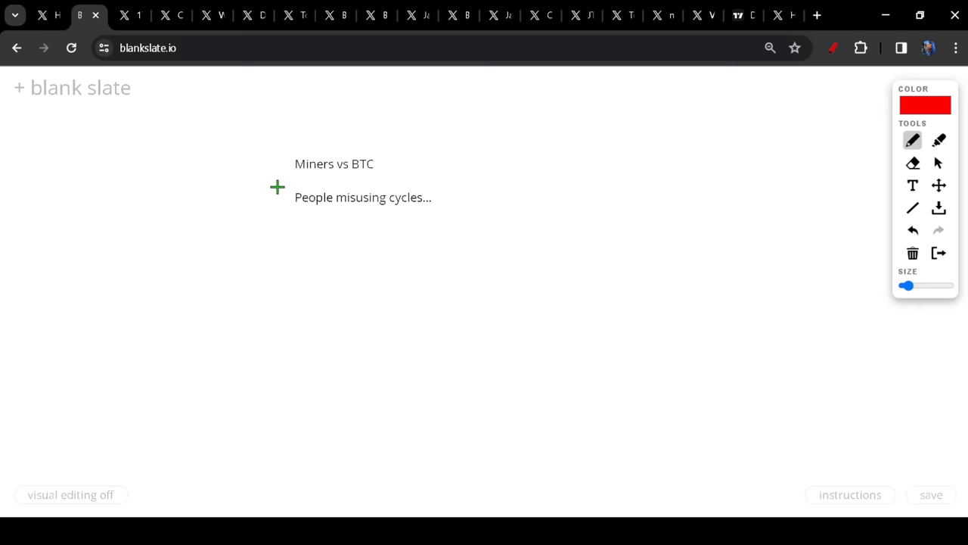
pyautogui.moveTo(424, 181)
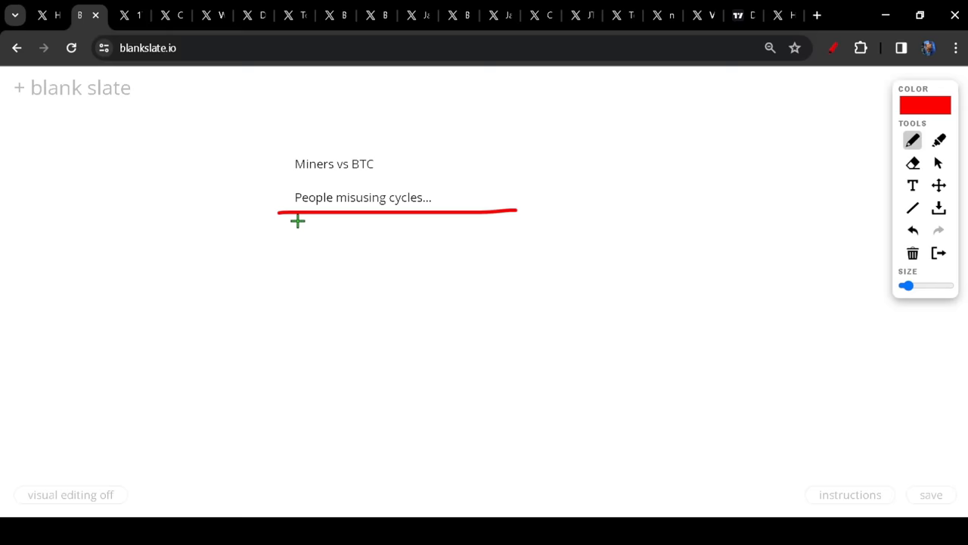
# - Draw a red box and underline around the 'People misusing cycles…' note
pyautogui.moveTo(298, 220); pyautogui.dragTo(567, 201)
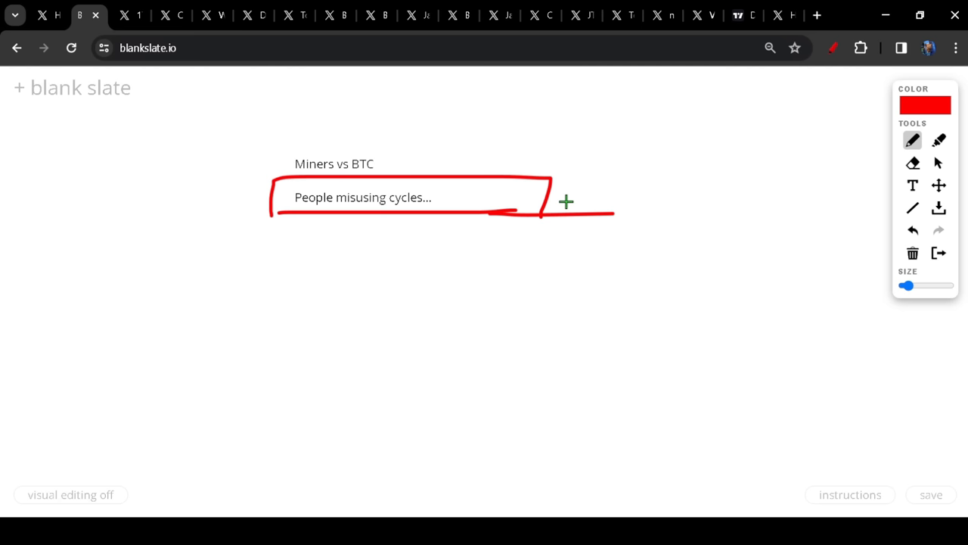
pyautogui.moveTo(286, 246)
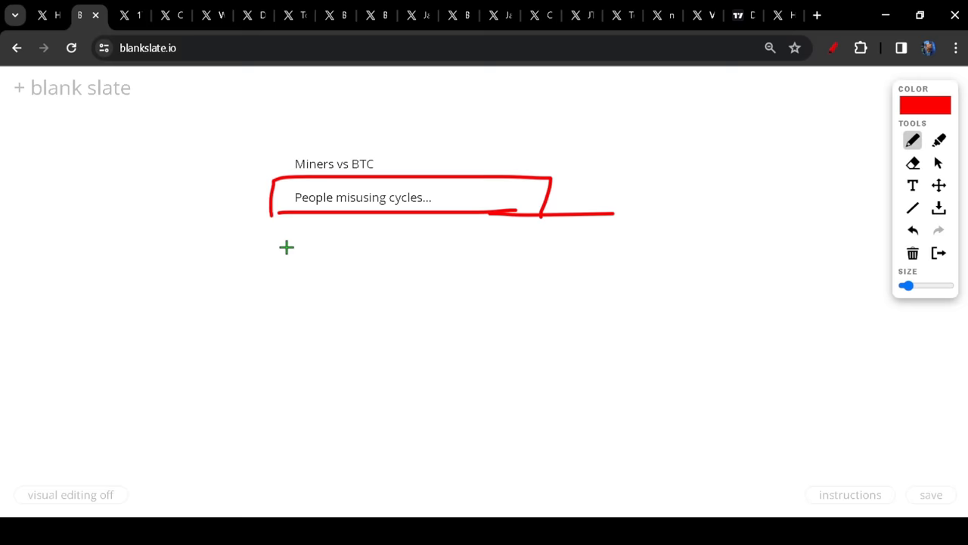
# - Switch to the KKBalenthiran thread and scroll to Camel Finance's low-to-low cycles reply
pyautogui.click(130, 15)
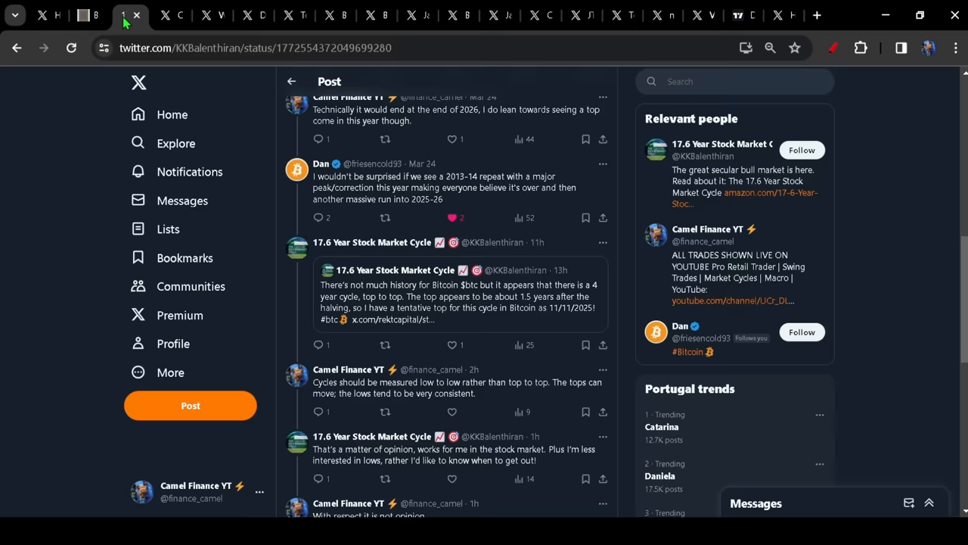
pyautogui.scroll(-3)
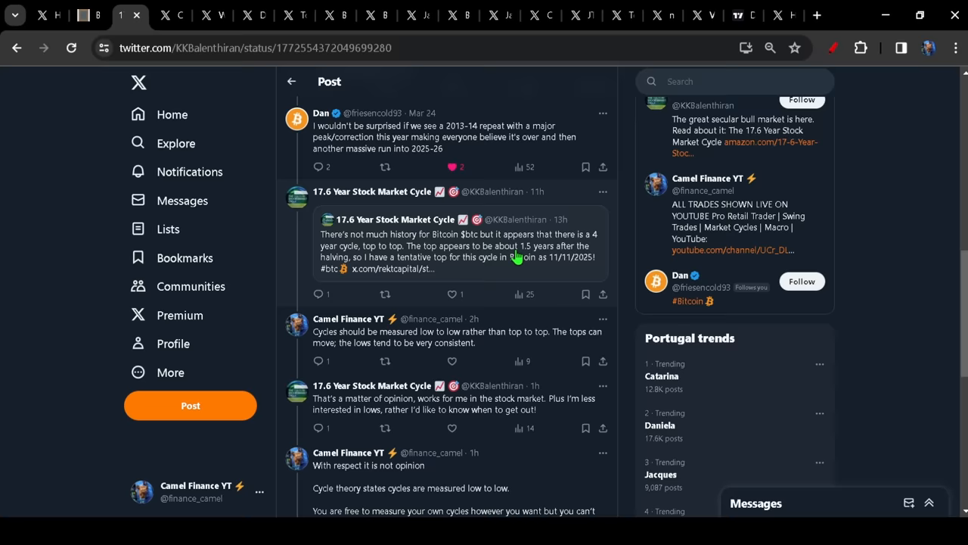
pyautogui.scroll(-3)
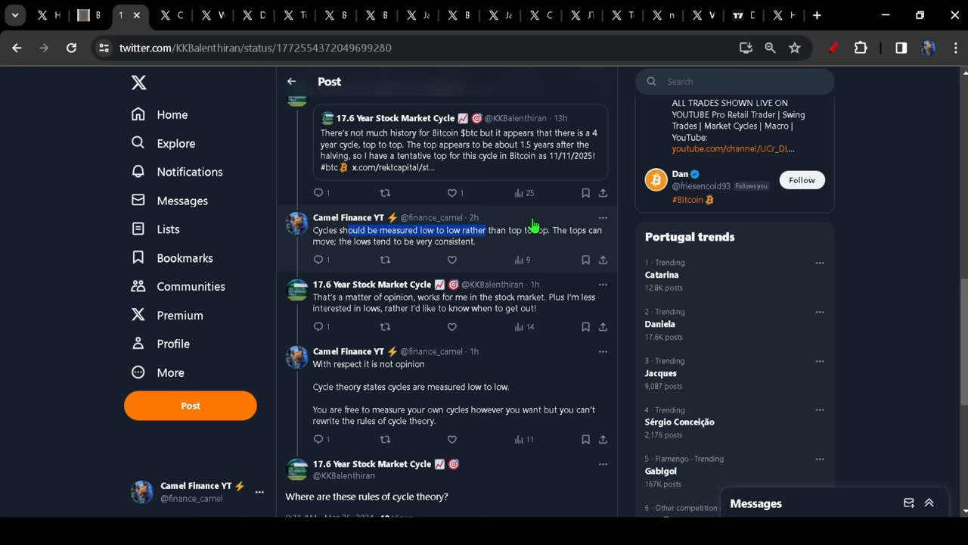
pyautogui.moveTo(475, 218)
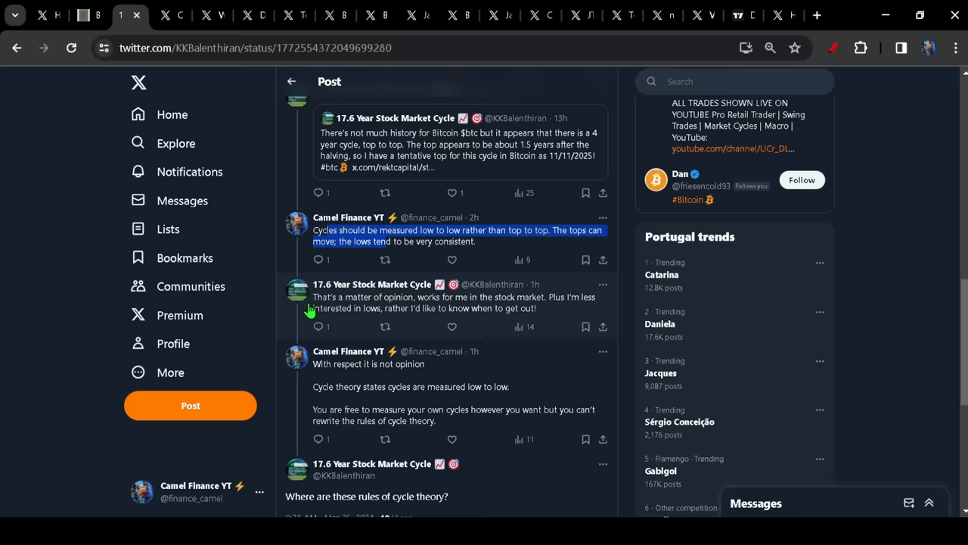
pyautogui.moveTo(590, 164)
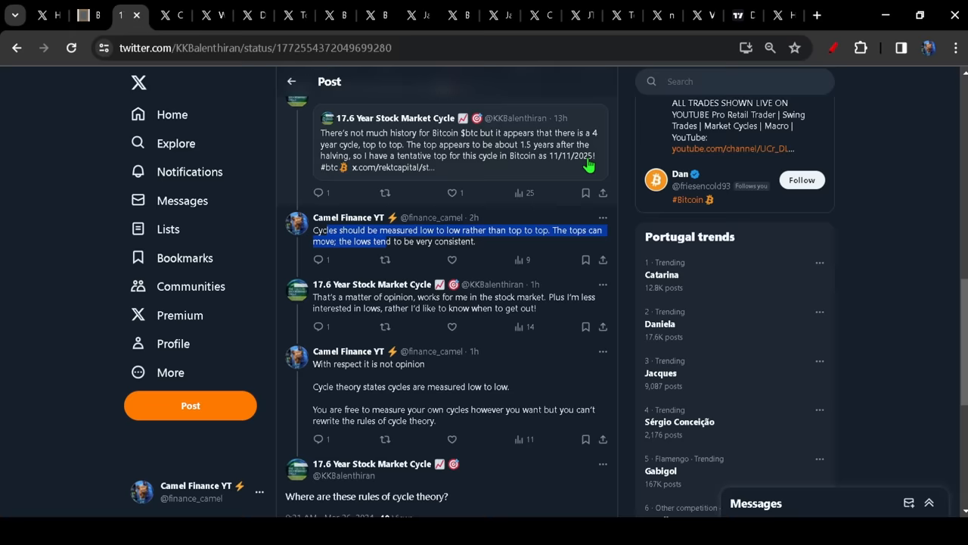
pyautogui.moveTo(495, 233)
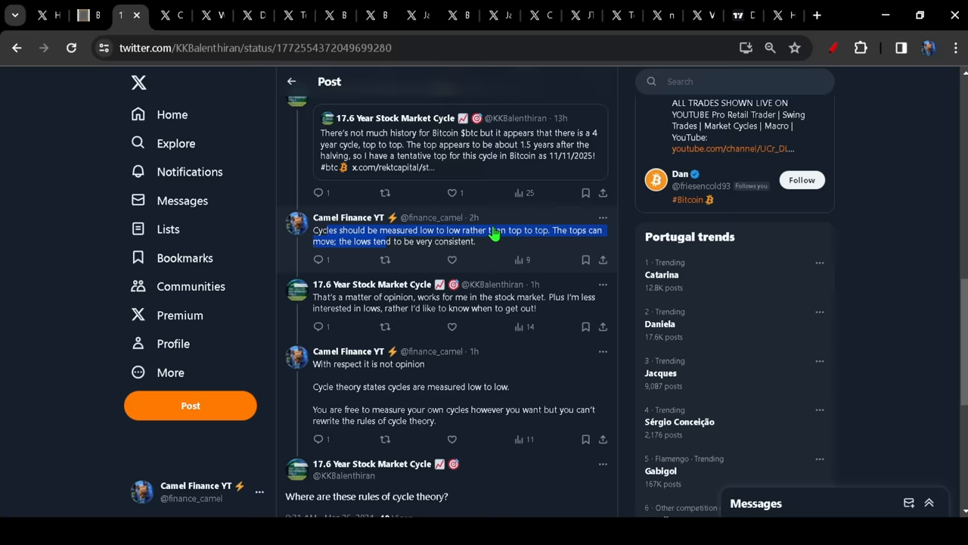
pyautogui.scroll(-3)
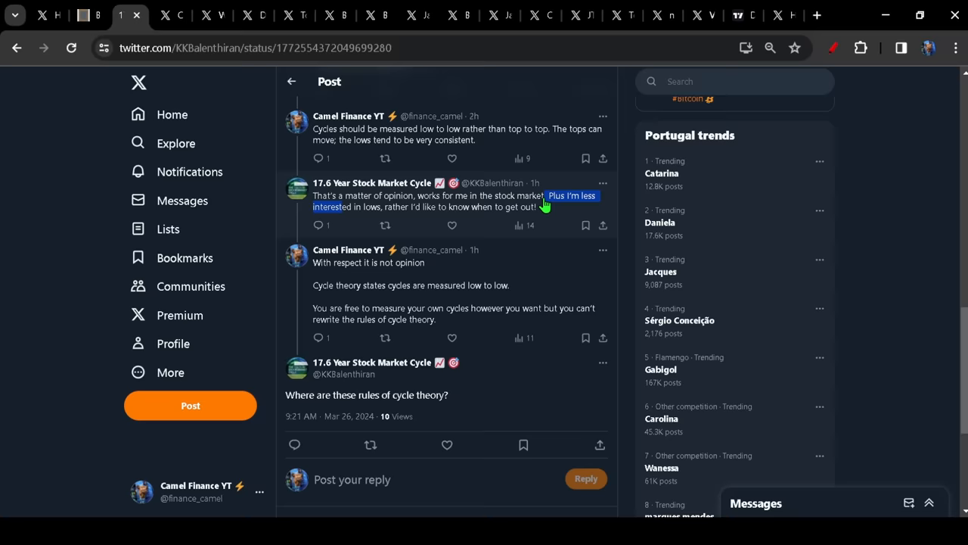
# - Scroll through the rest of the thread to its final question
pyautogui.scroll(-3)
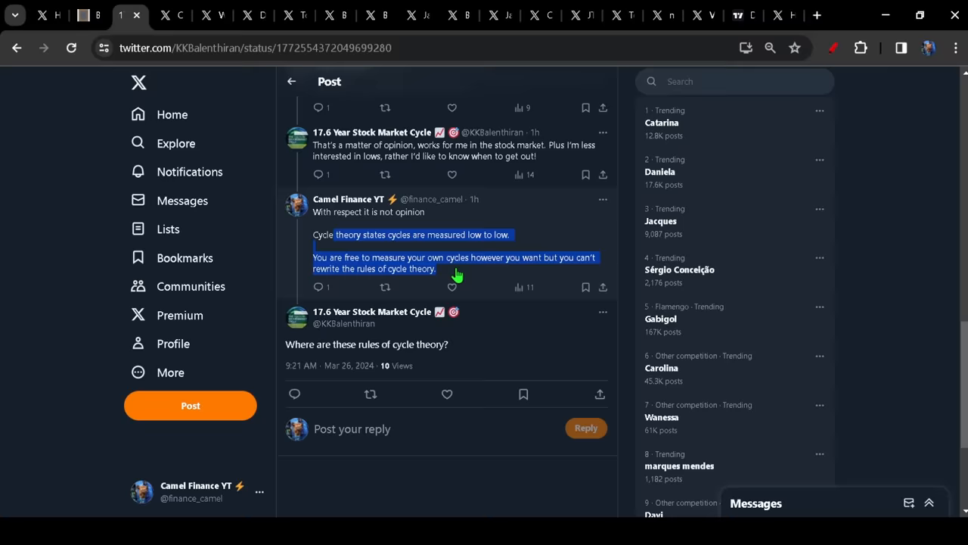
pyautogui.scroll(-3)
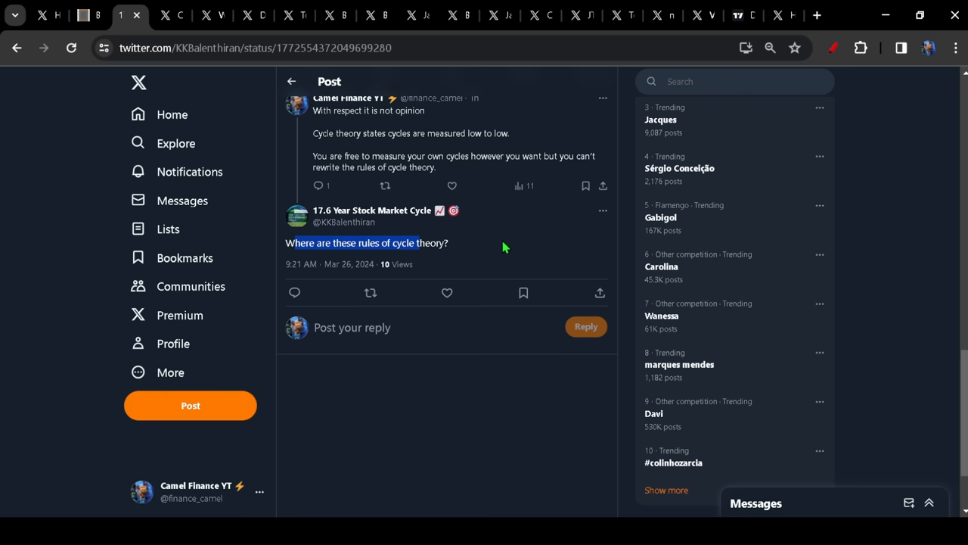
pyautogui.moveTo(407, 273)
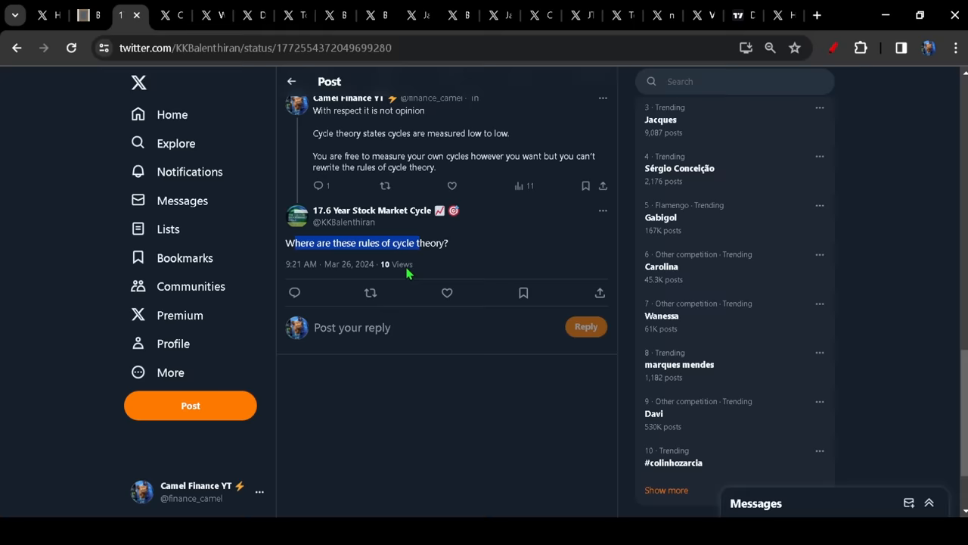
pyautogui.scroll(3)
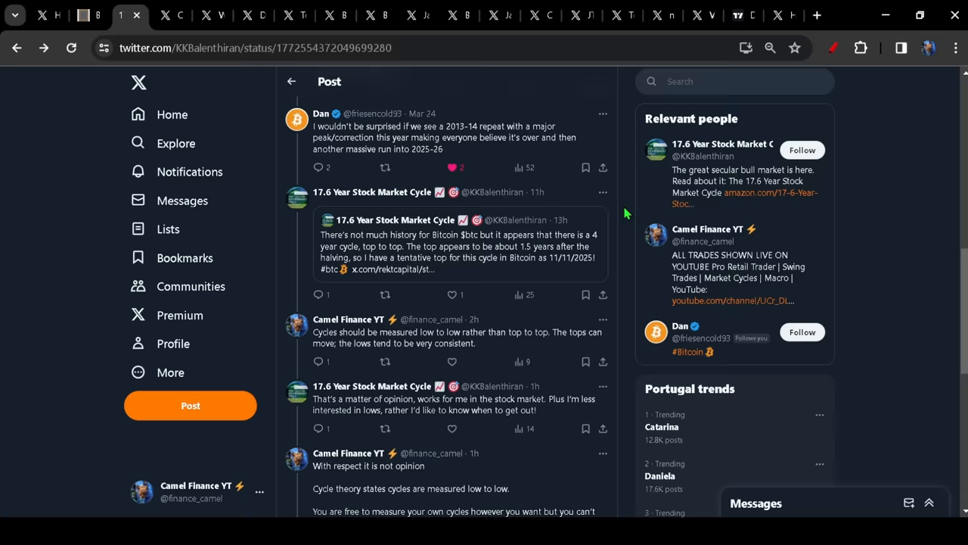
pyautogui.scroll(-3)
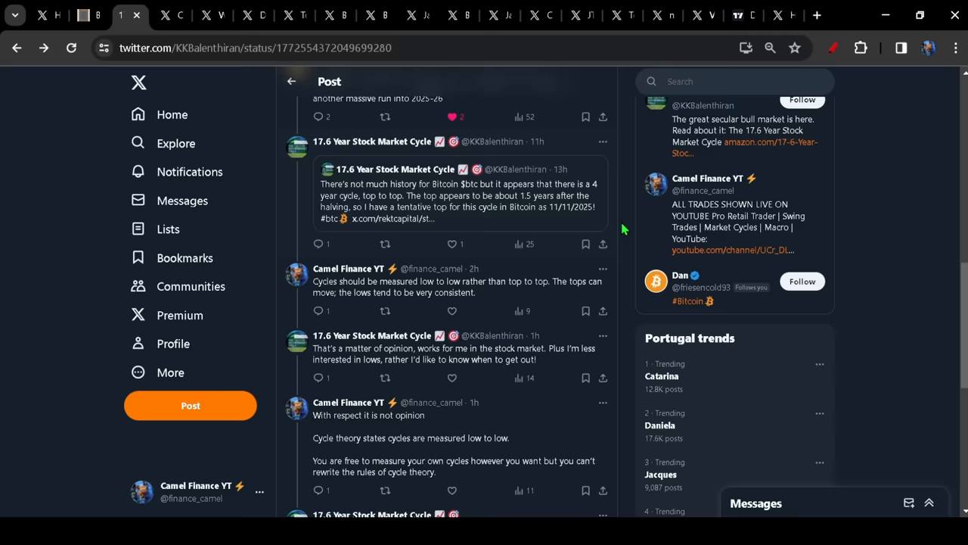
pyautogui.scroll(-3)
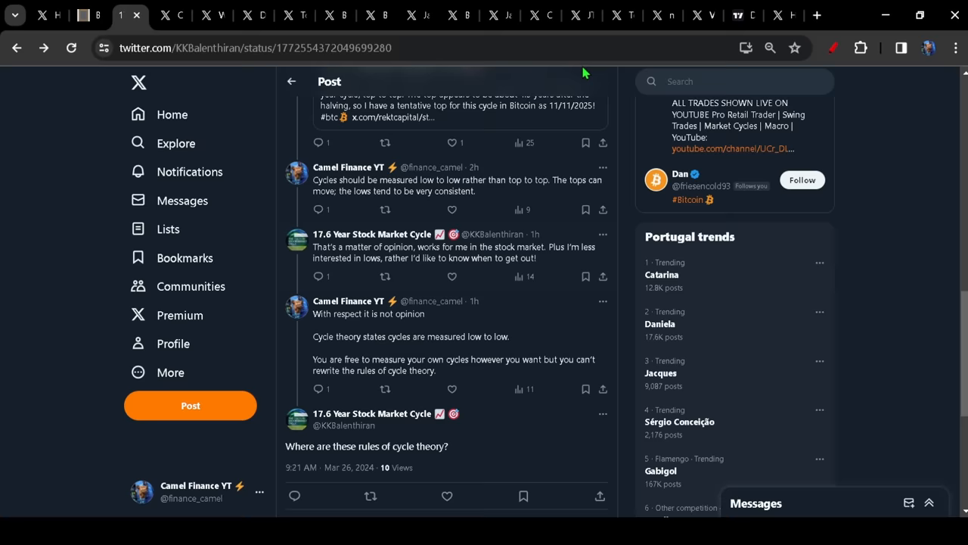
pyautogui.moveTo(446, 201)
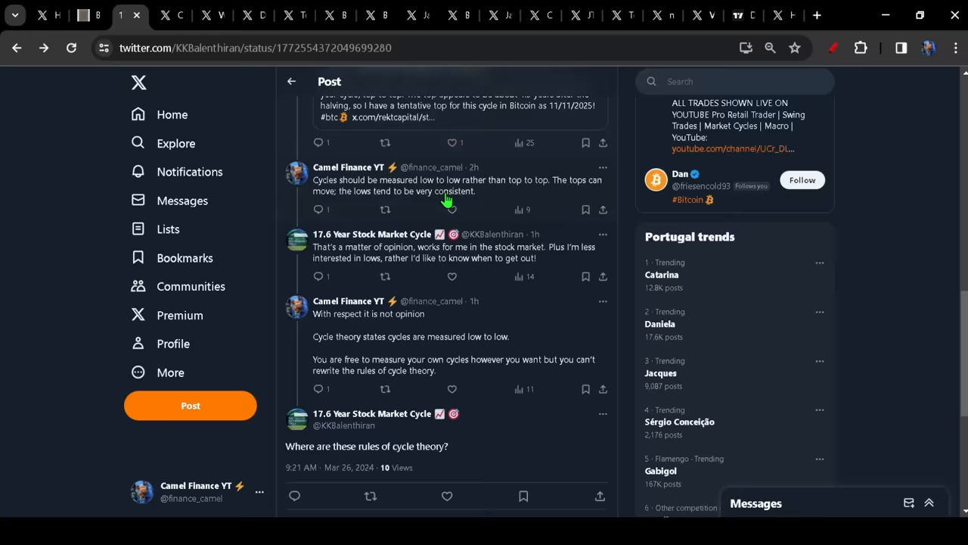
pyautogui.scroll(3)
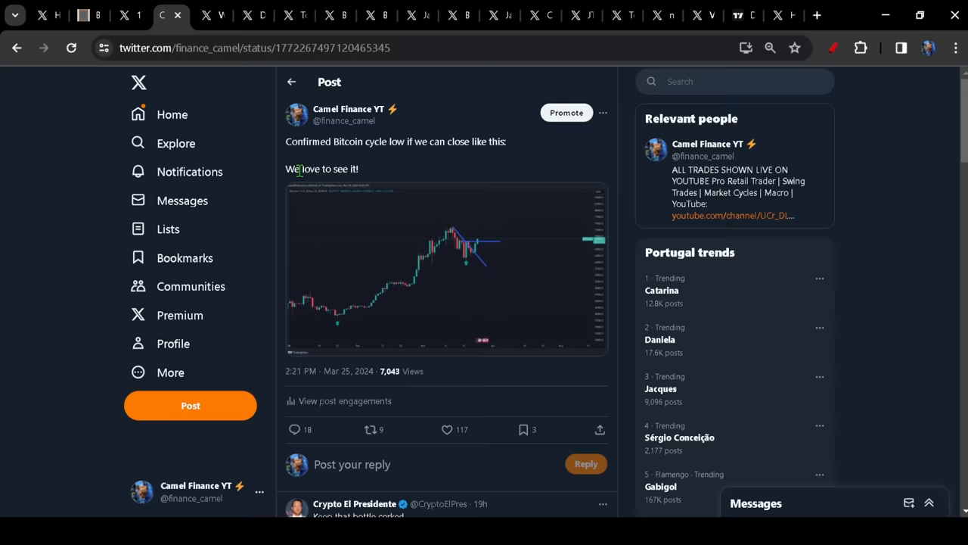
# - Check the BTCUSD tab, then enlarge and close the cycle-low post's Bitcoin chart
pyautogui.click(212, 15)
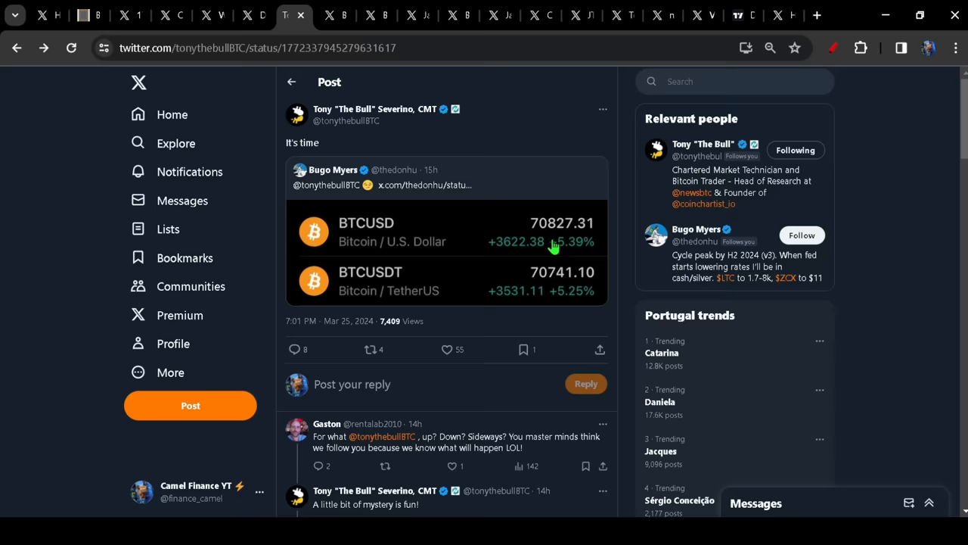
pyautogui.moveTo(418, 287)
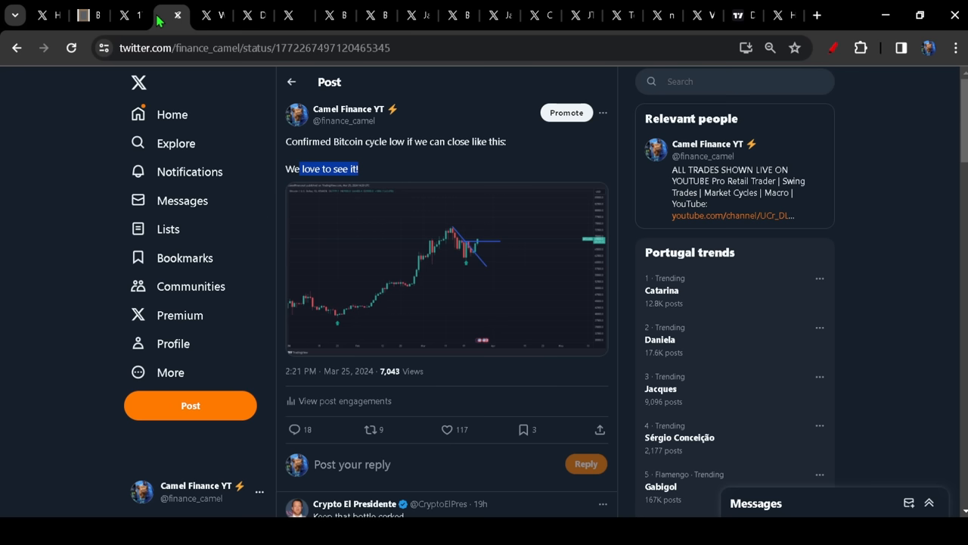
pyautogui.click(446, 268)
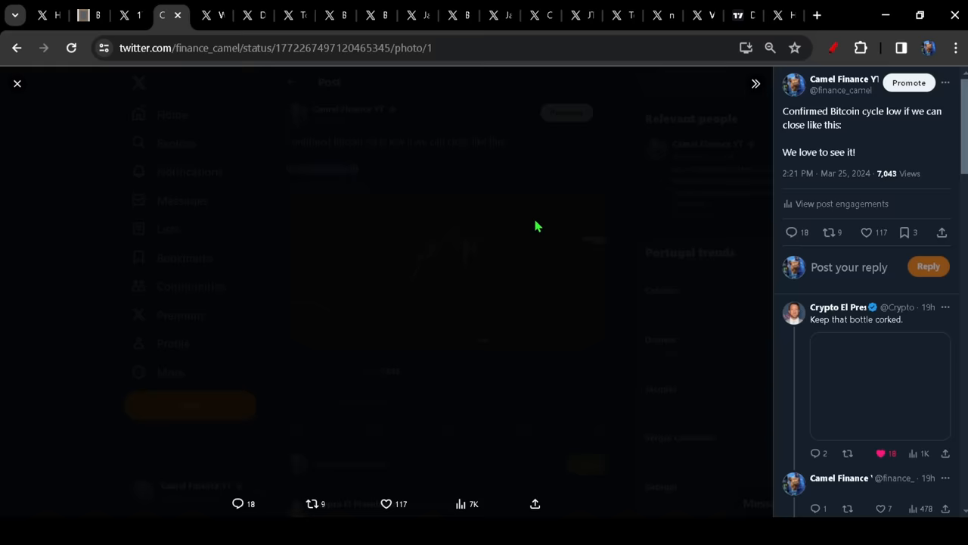
pyautogui.click(335, 15)
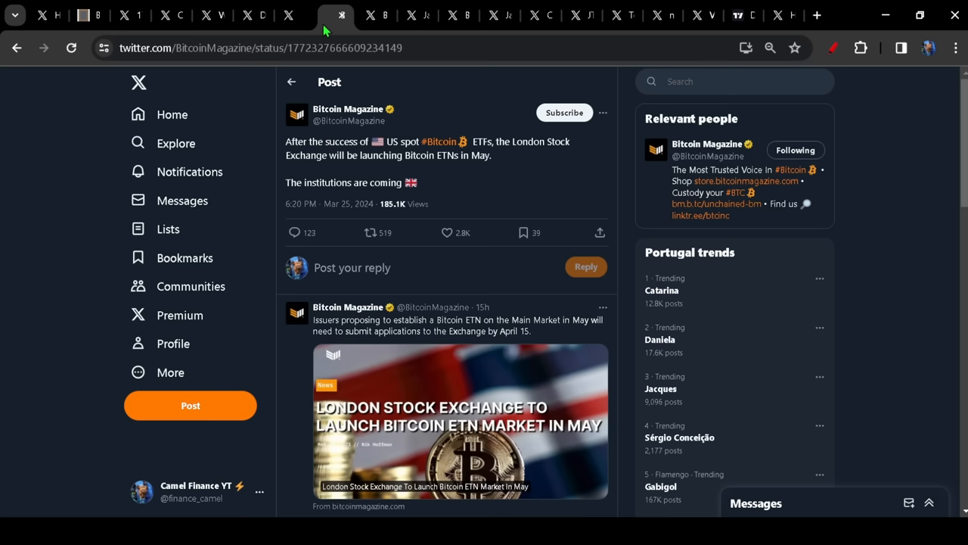
# - Highlight Bitcoin Magazine's LSE Bitcoin ETN May headline, then go to the leverage heatmap post
pyautogui.moveTo(325, 141); pyautogui.dragTo(490, 156)
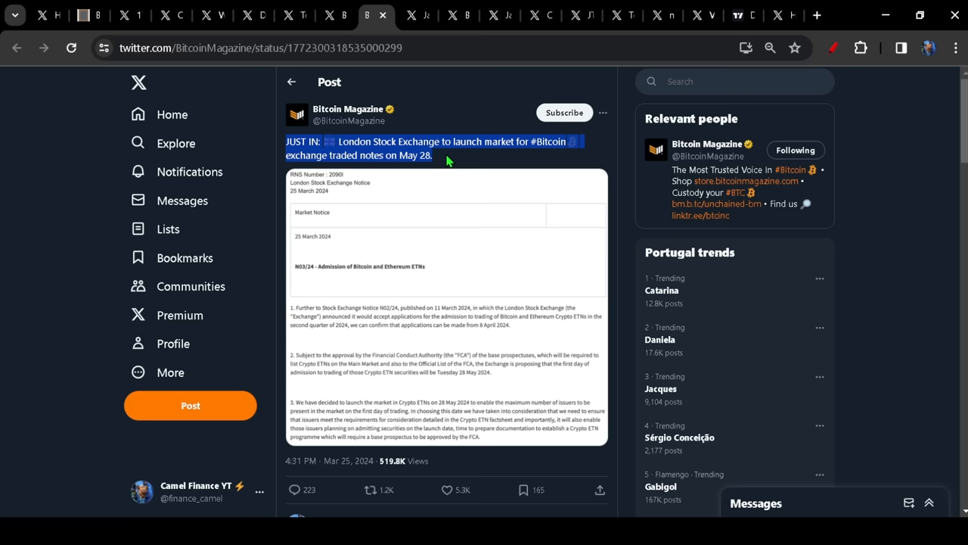
pyautogui.click(450, 157)
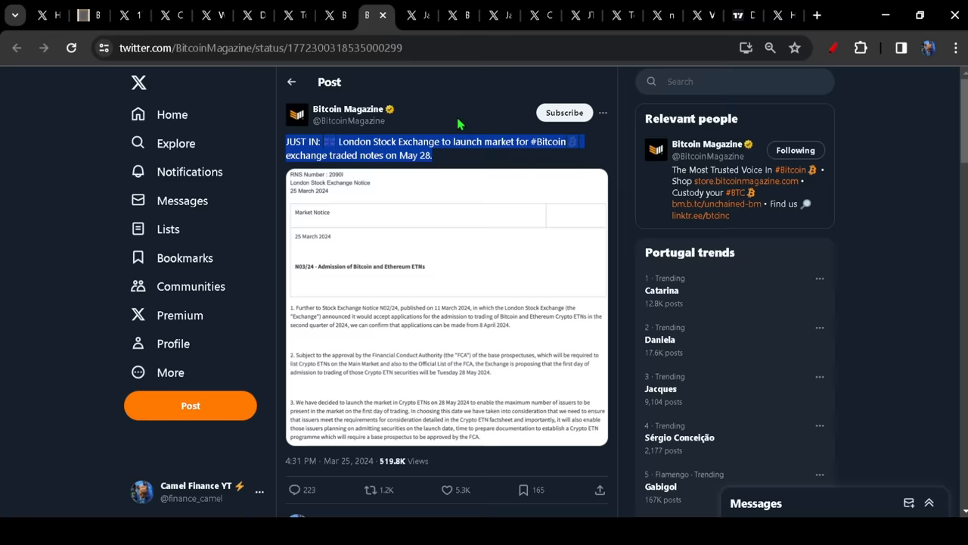
pyautogui.click(418, 16)
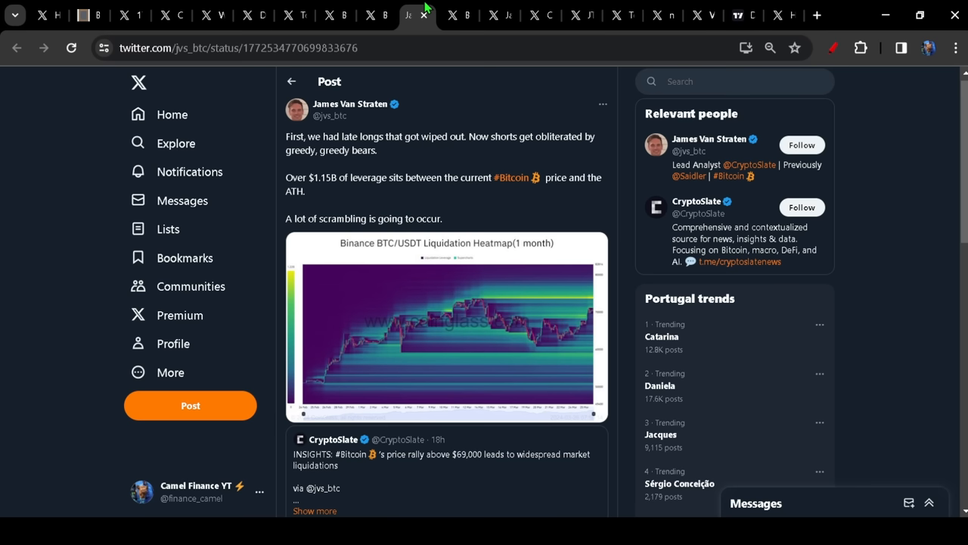
pyautogui.moveTo(433, 172)
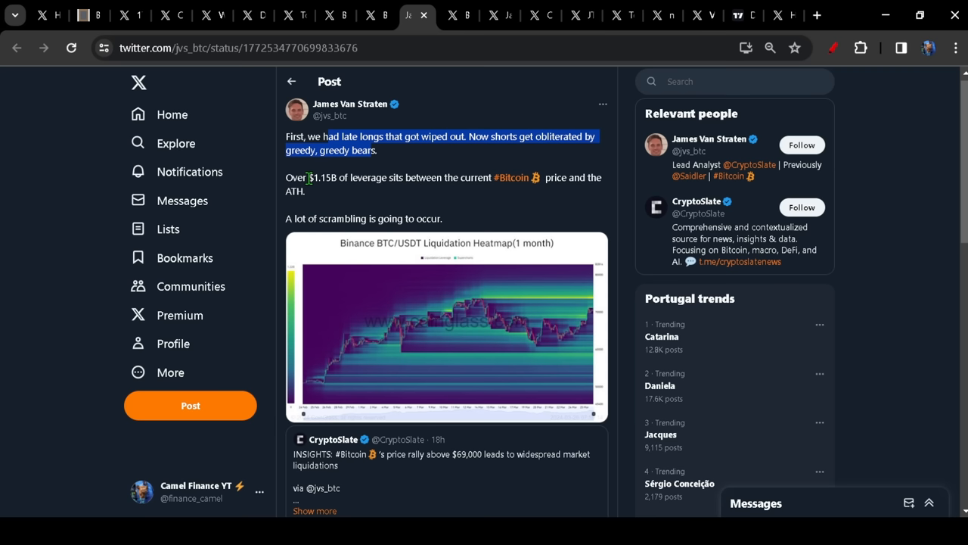
# - Open the $6.6B shorts post, sketch a red projected path, then view the Gaussian Channel chart
pyautogui.click(446, 326)
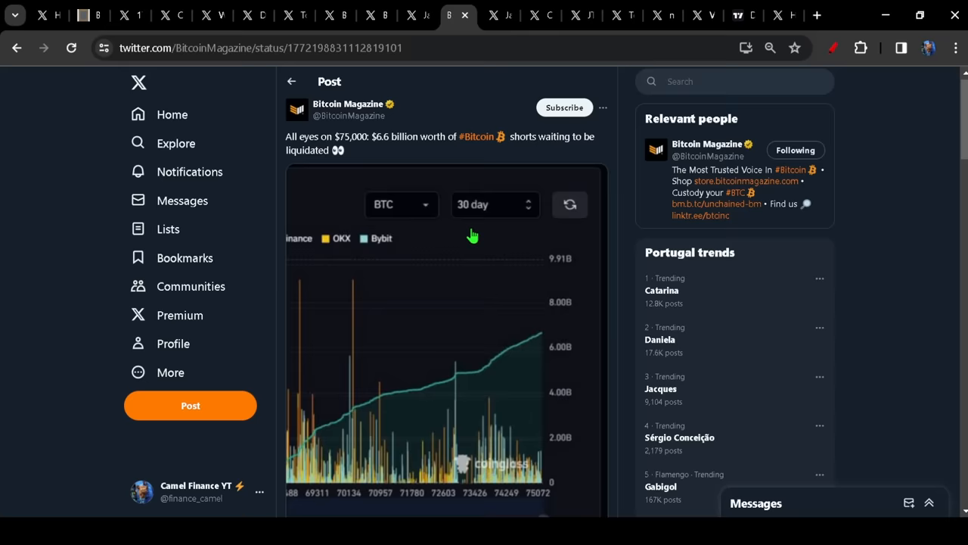
pyautogui.scroll(-3)
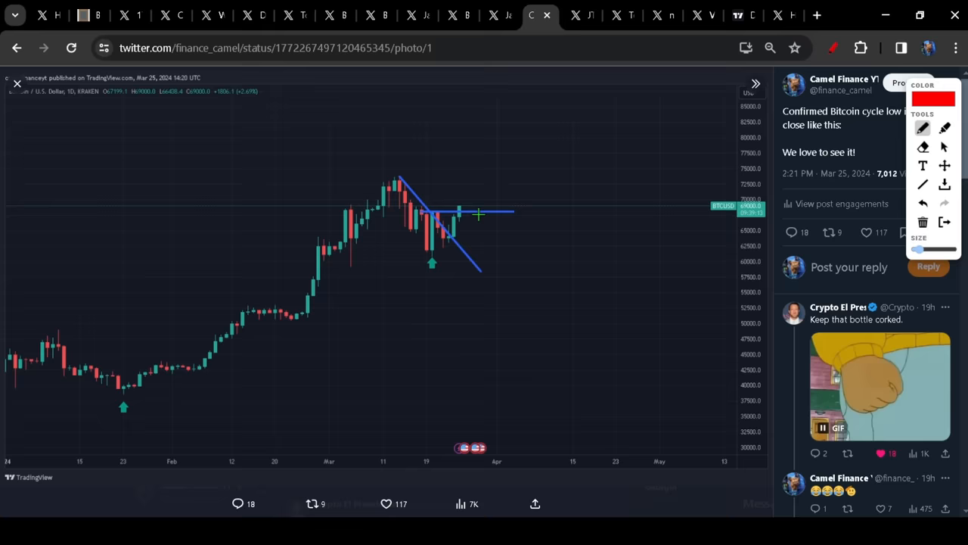
pyautogui.moveTo(465, 218)
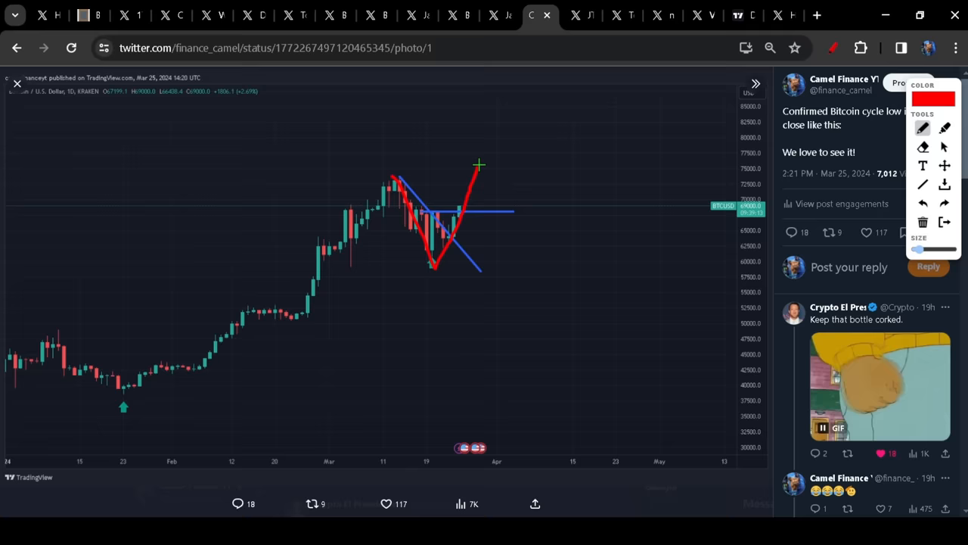
pyautogui.moveTo(478, 164); pyautogui.dragTo(616, 245)
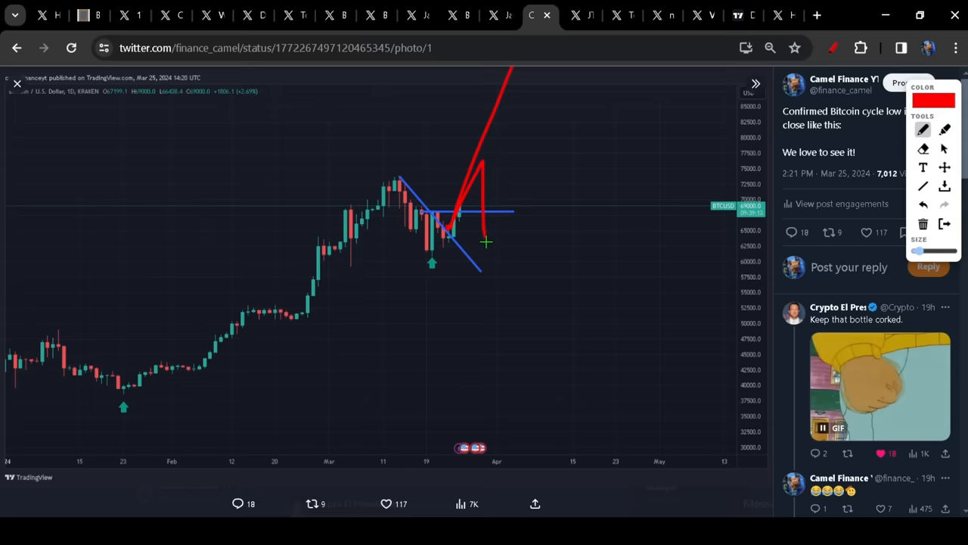
pyautogui.click(586, 14)
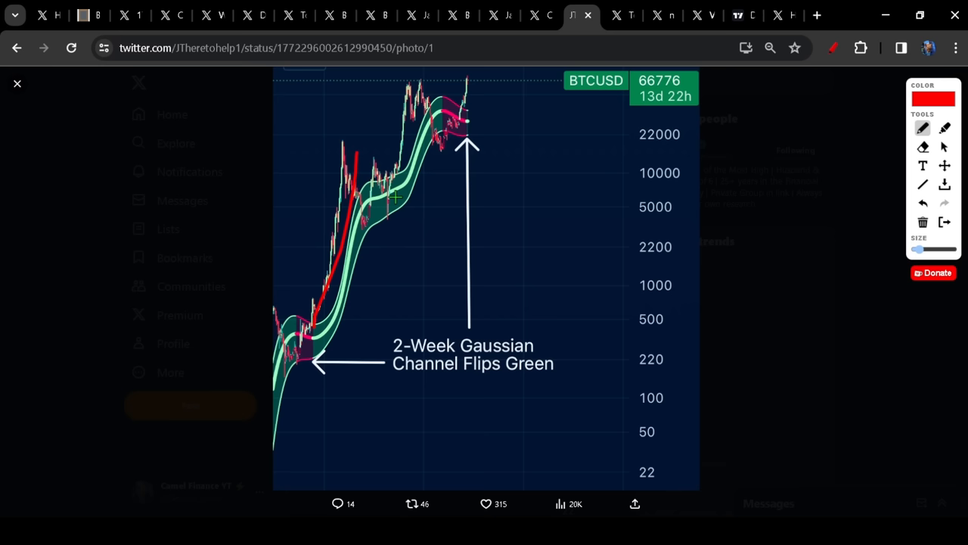
# - Enlarge Tony Severino's monthly breakout-candle chart, then move to nestay's old-ATH chart post
pyautogui.click(623, 15)
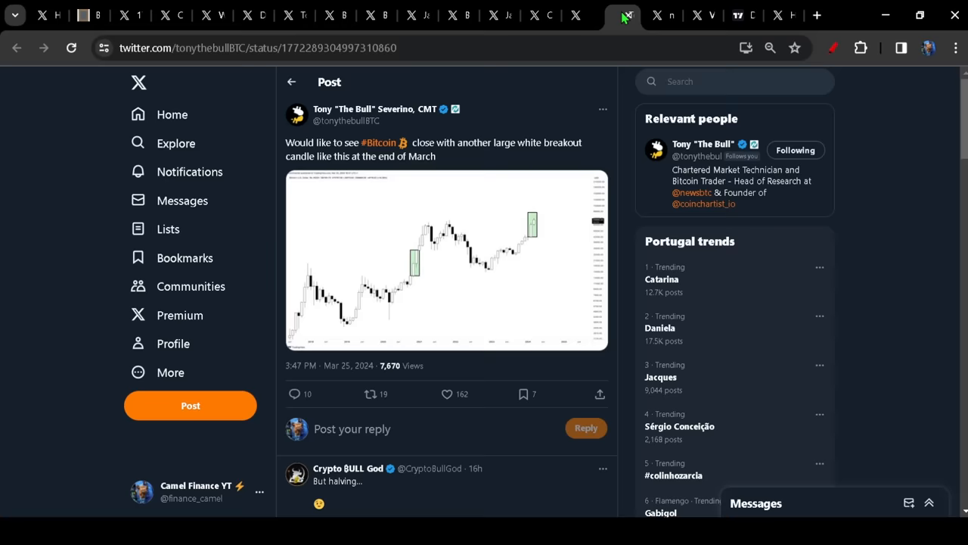
pyautogui.click(446, 259)
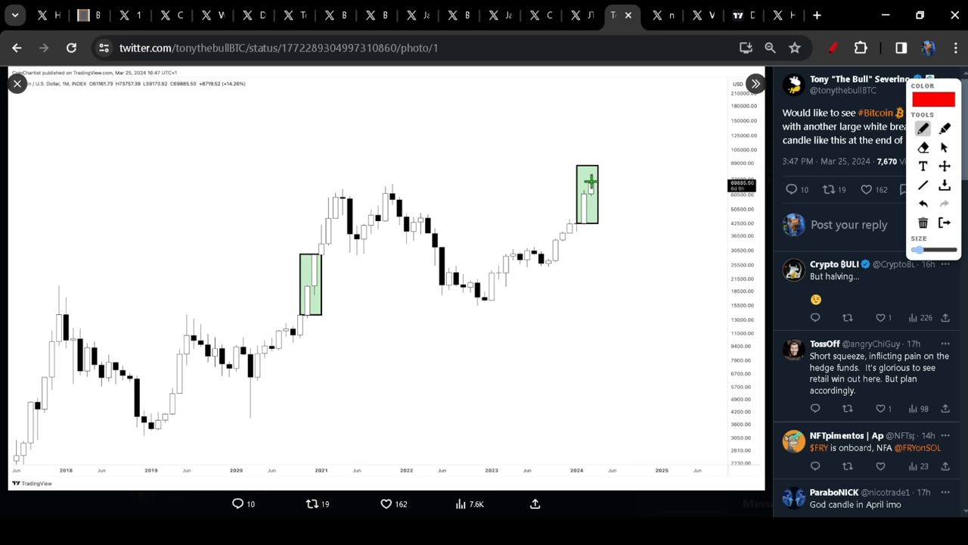
pyautogui.click(662, 14)
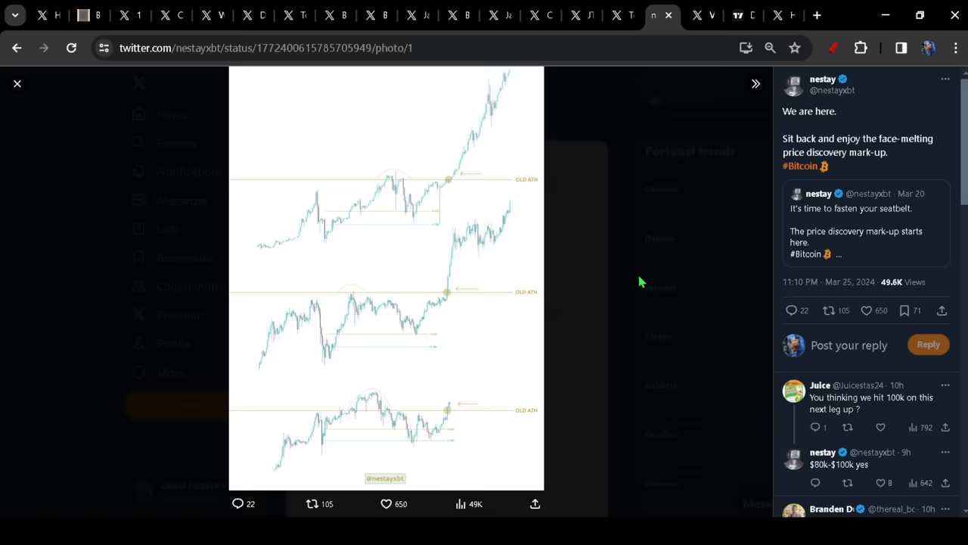
# - Enlarge Vivek's 2016/2020/2024 cycle comparison chart, then switch to the Dollar Index chart
pyautogui.click(703, 15)
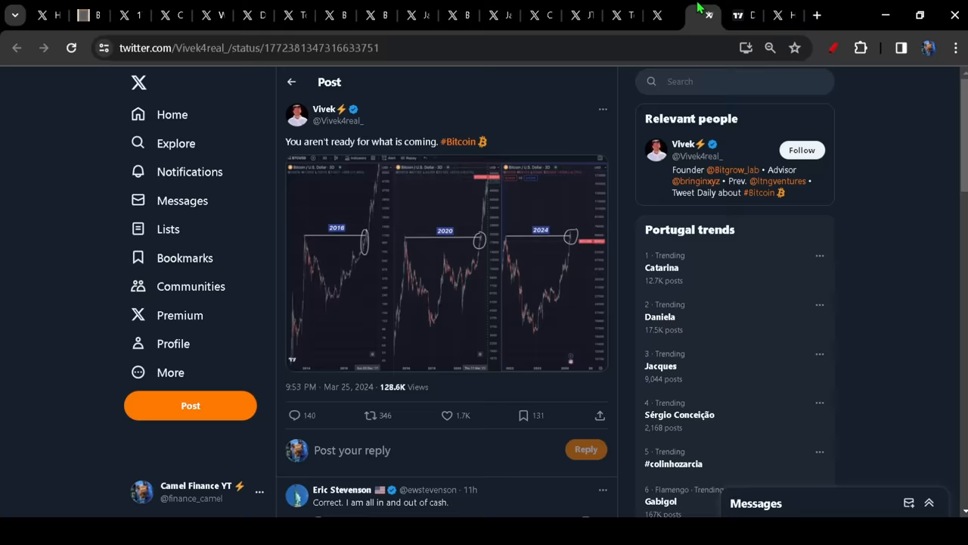
pyautogui.click(446, 261)
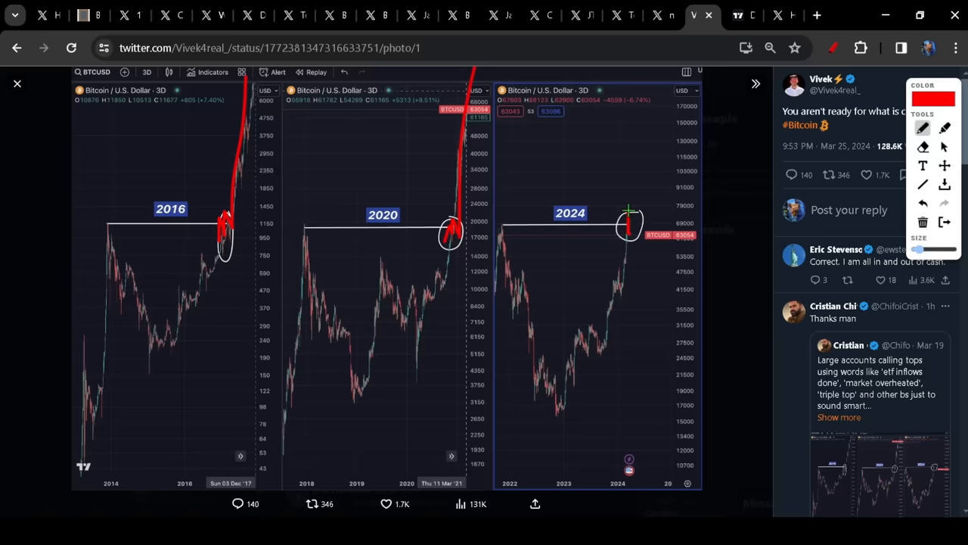
pyautogui.click(745, 15)
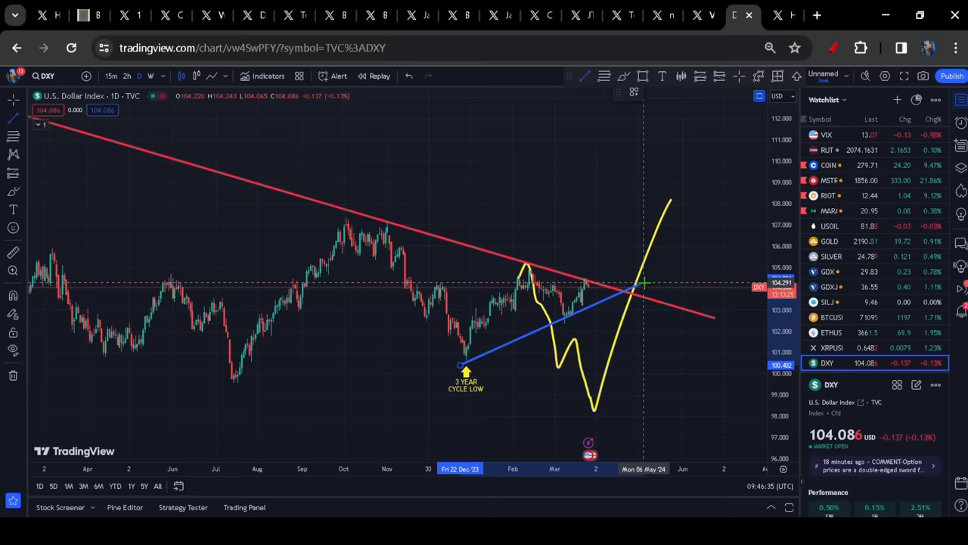
# - Load GOLD from the watchlist, then the annotated BTCUSD daily chart
pyautogui.click(830, 240)
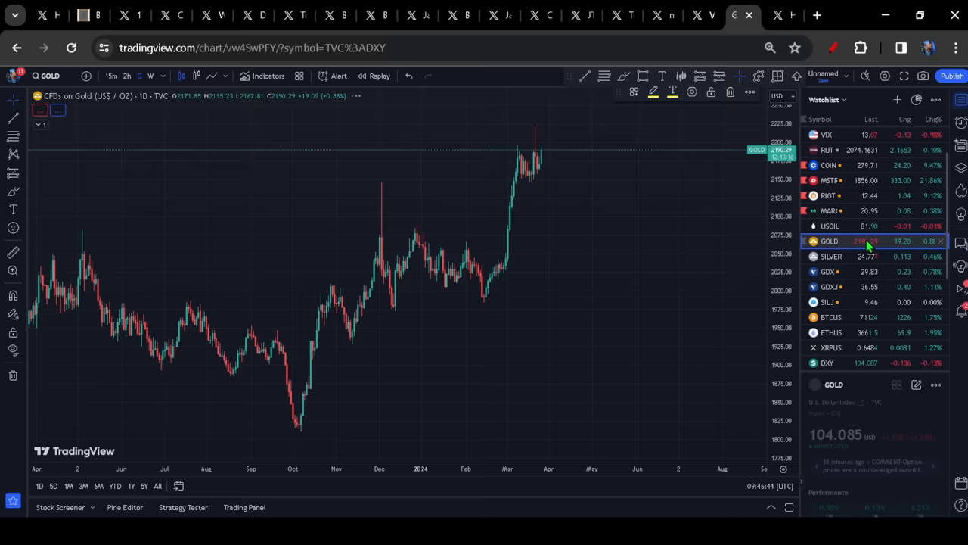
pyautogui.click(832, 317)
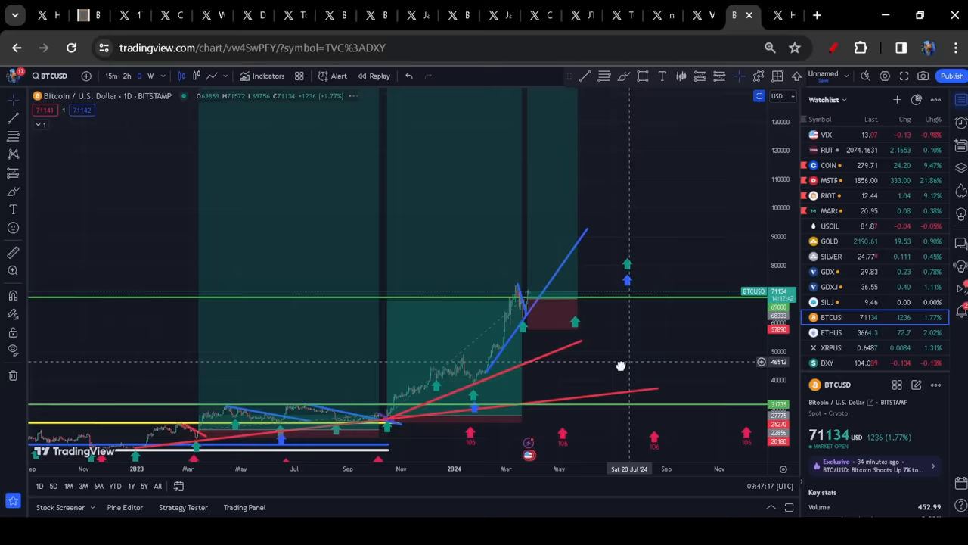
# - Load the COIN, MSTR and RIOT charts in turn from the watchlist
pyautogui.click(828, 165)
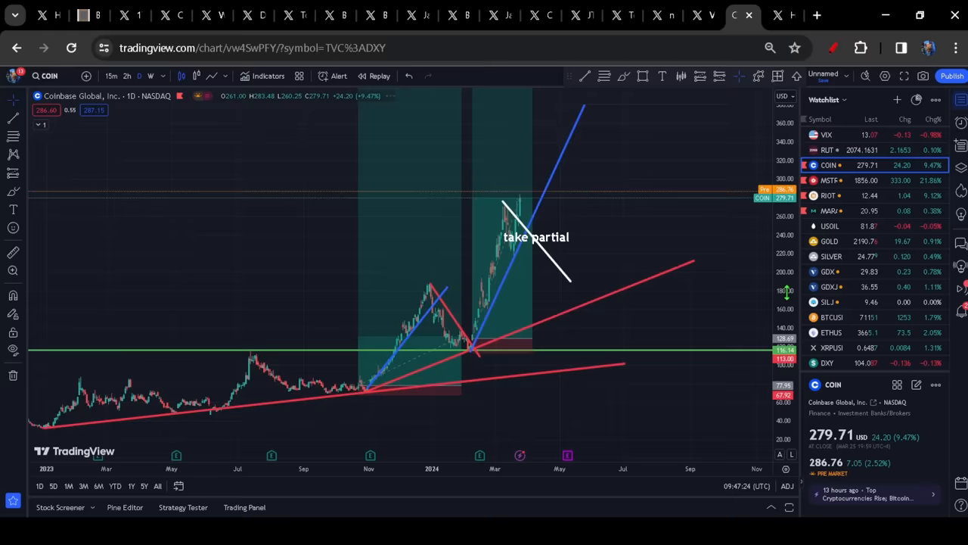
pyautogui.click(828, 195)
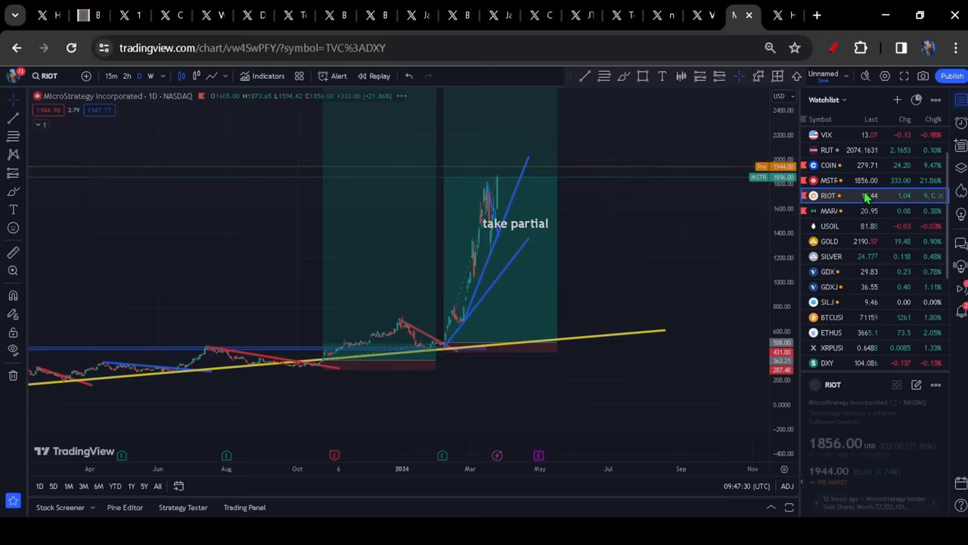
pyautogui.click(829, 210)
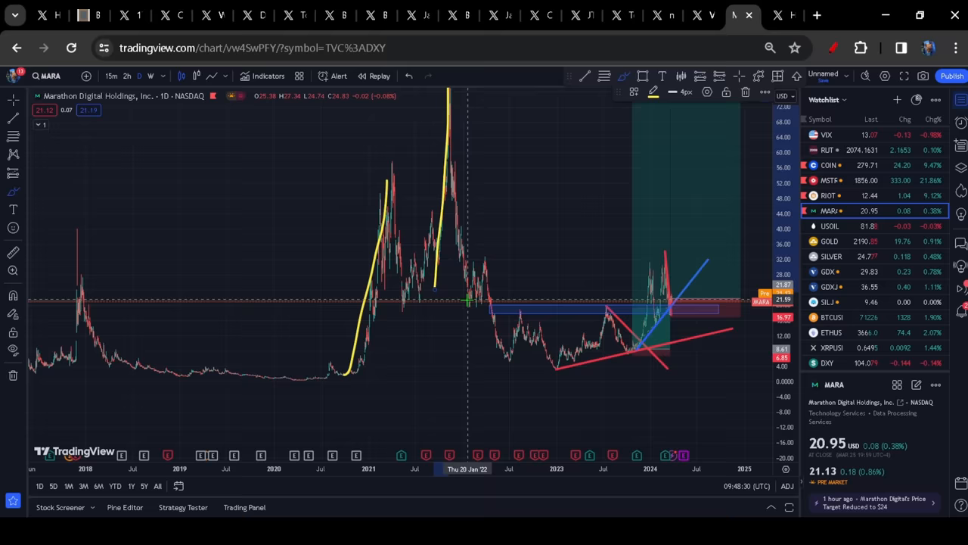
# - Switch to the SPX daily chart with its trend lines and projected path
pyautogui.click(829, 136)
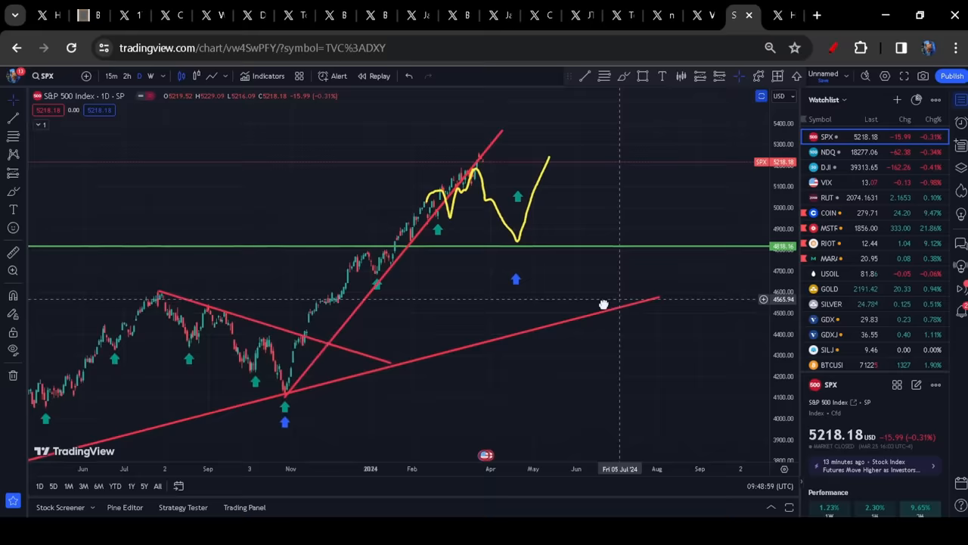
# - Review the NDQ and DJI charts, then return to the BTCUSD daily chart
pyautogui.click(827, 152)
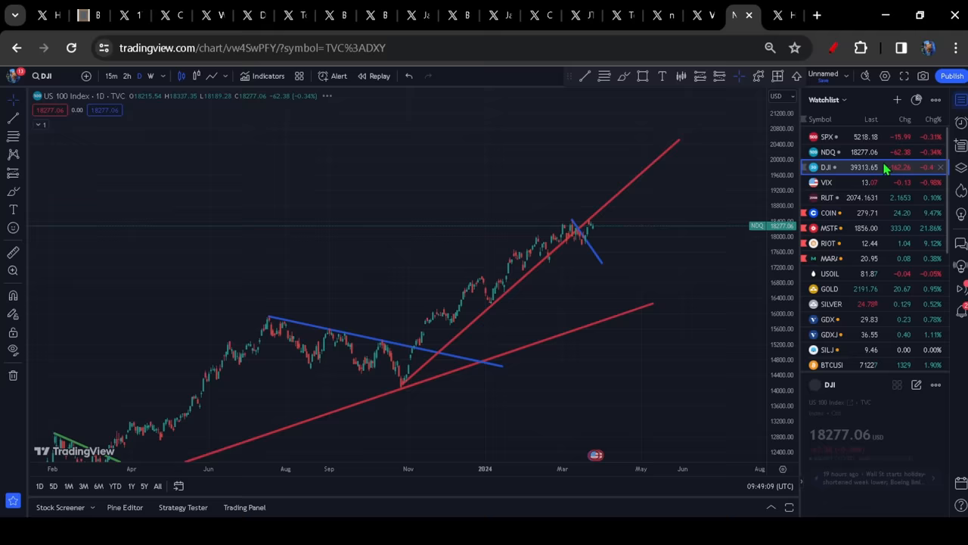
pyautogui.click(827, 167)
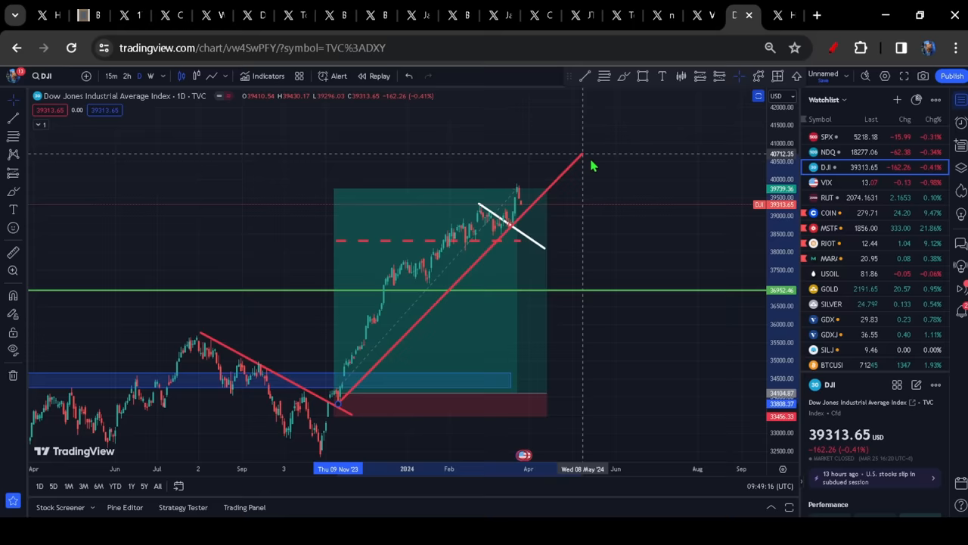
pyautogui.click(827, 198)
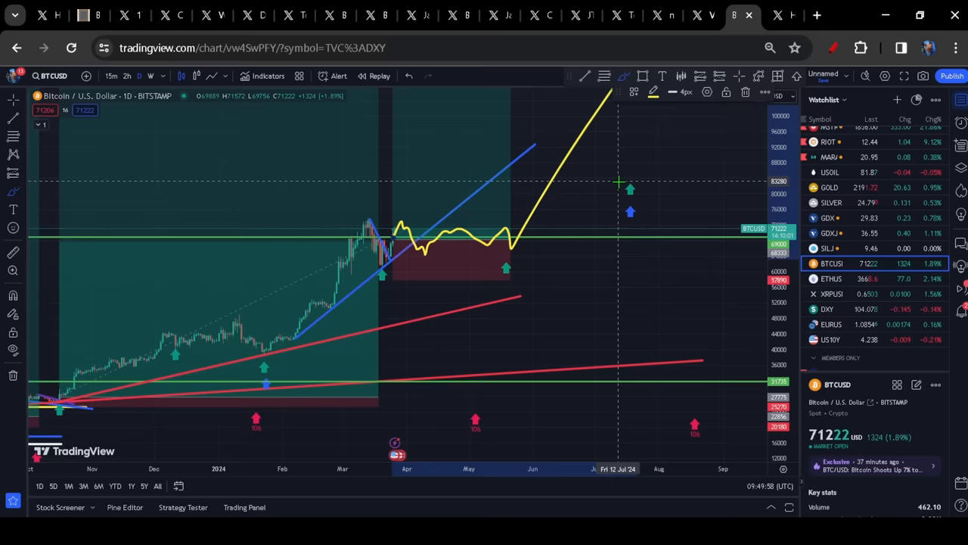
# - Undo the yellow brush drawing on the BTCUSD daily chart
pyautogui.click(745, 91)
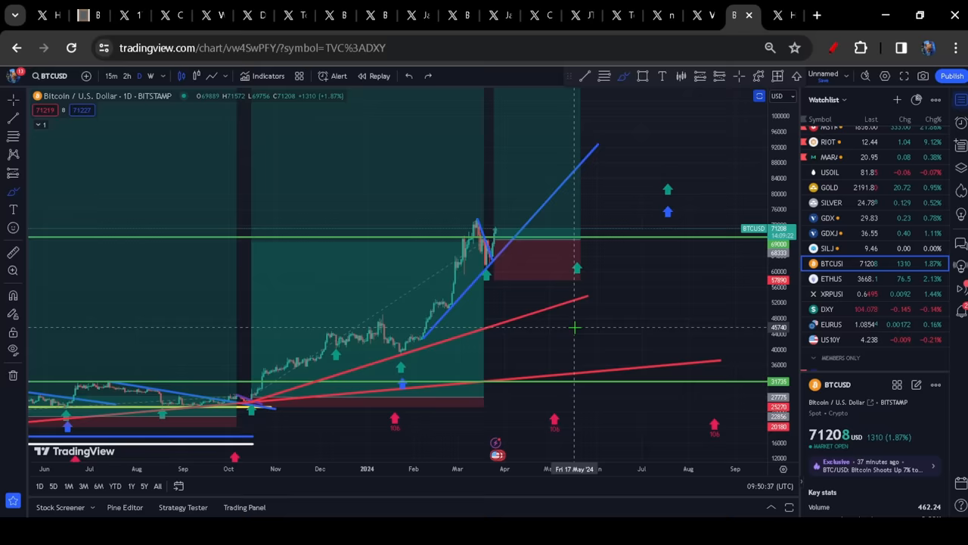
pyautogui.click(784, 15)
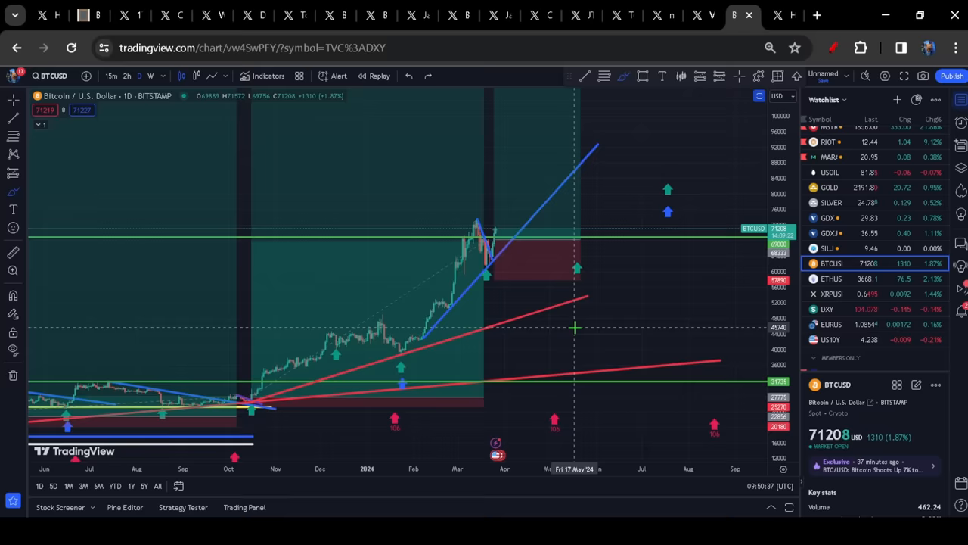